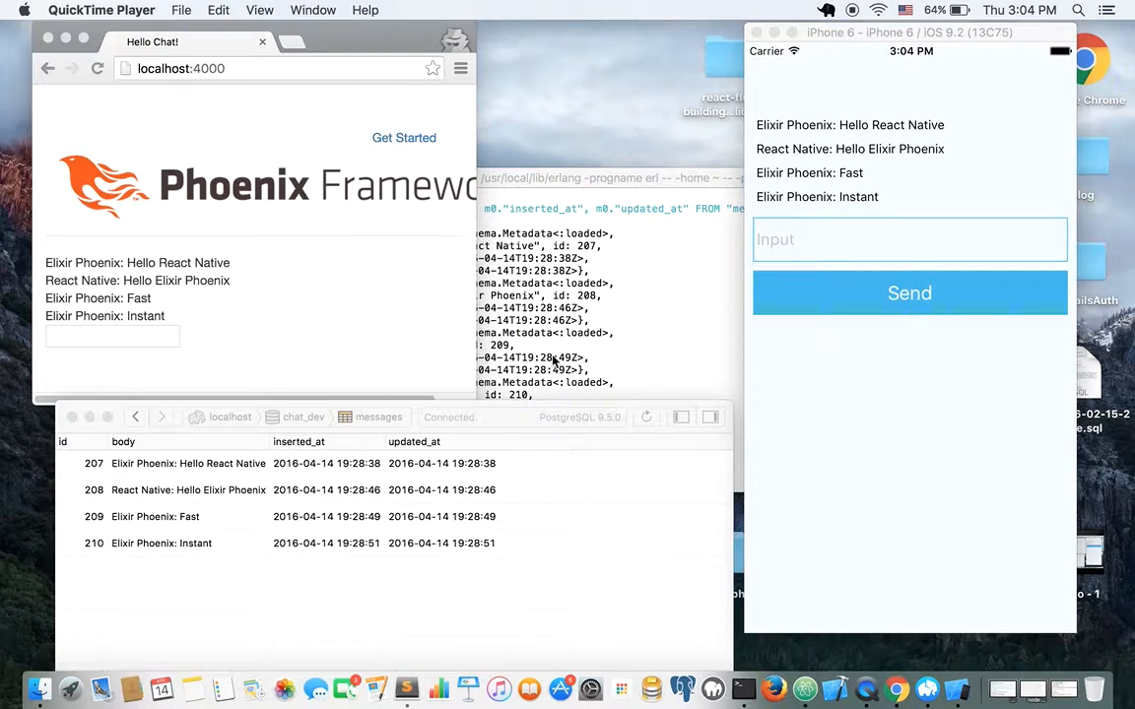
Step: Send the message 'Easy' from the localhost:4000 chat input so both clients show it
left_click(352, 308)
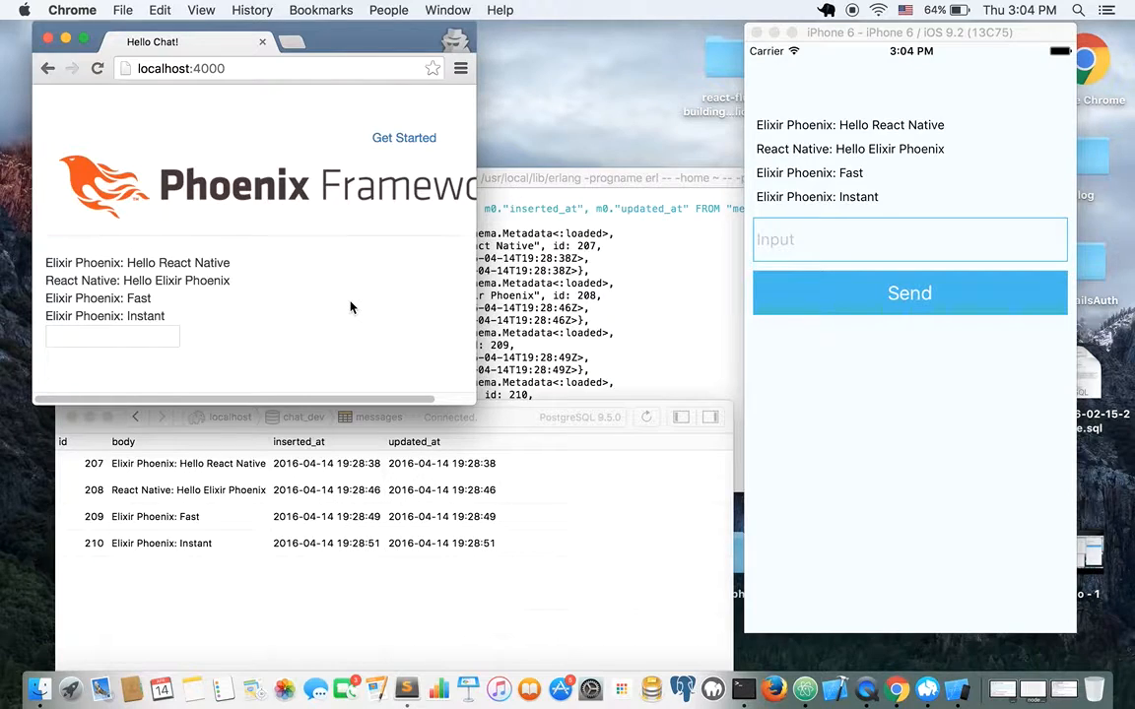
mouse_move(189, 303)
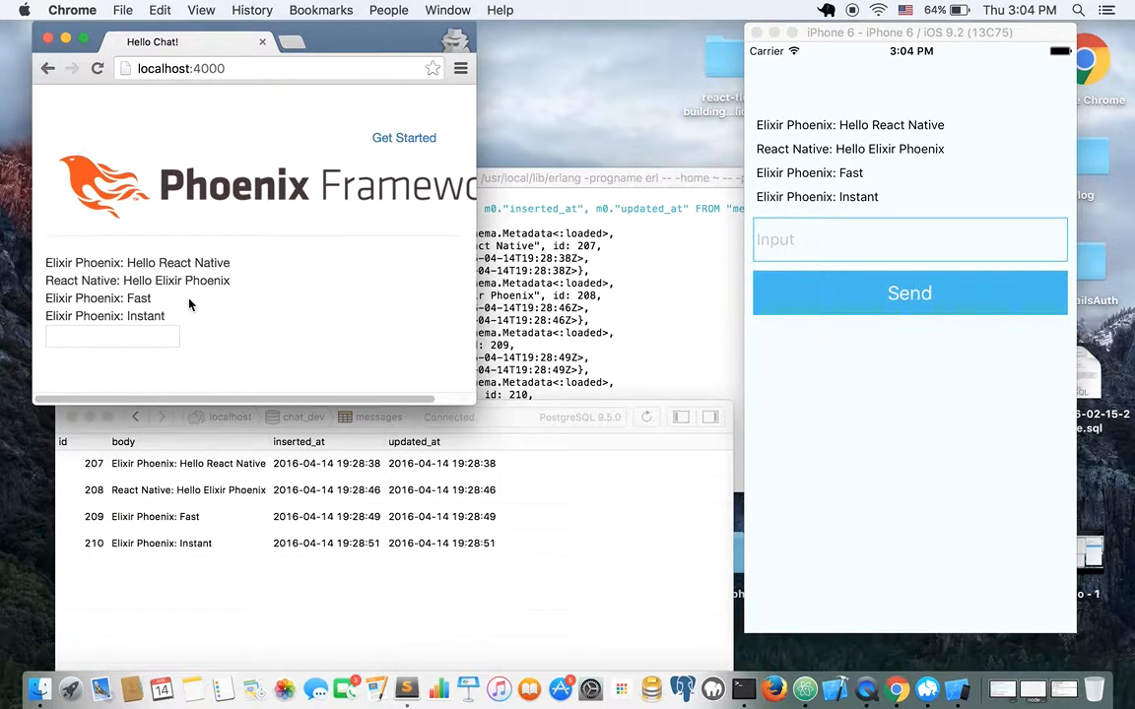
mouse_move(225, 383)
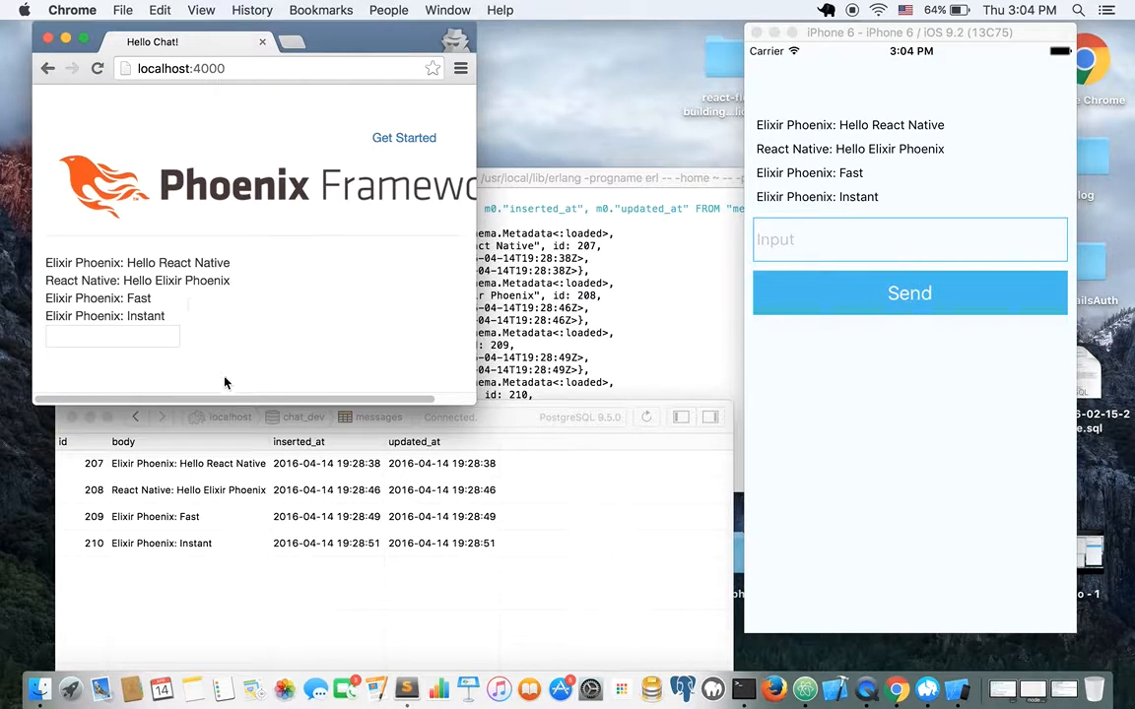
left_click(113, 335)
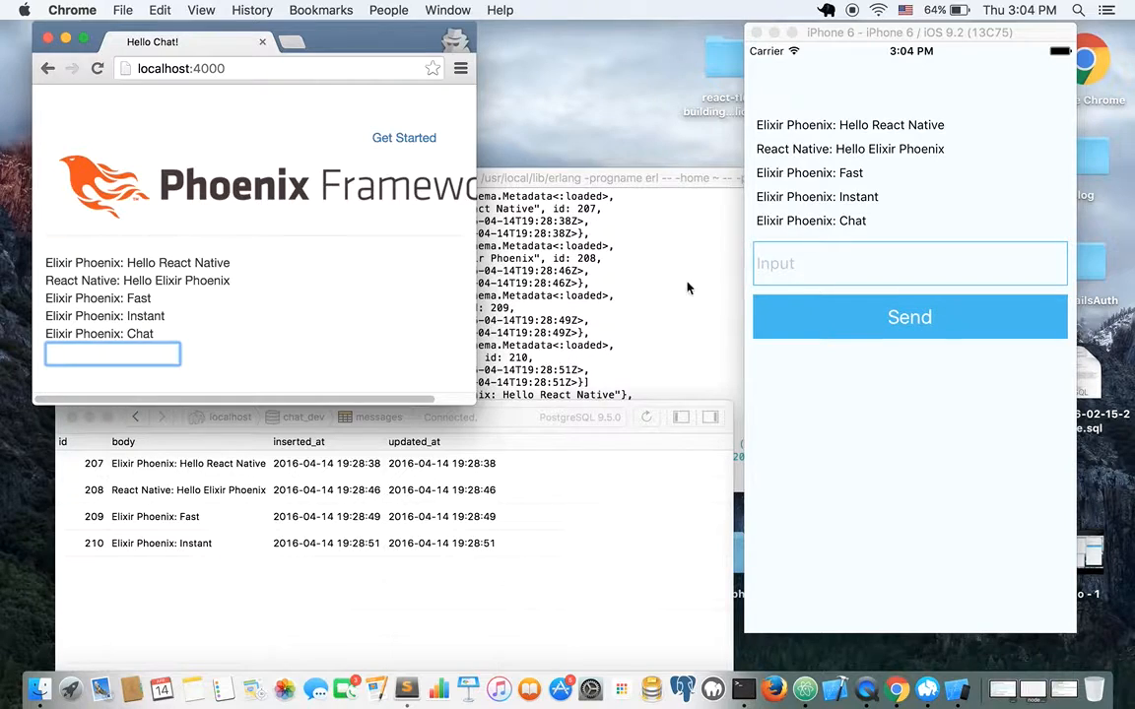
type("Easy")
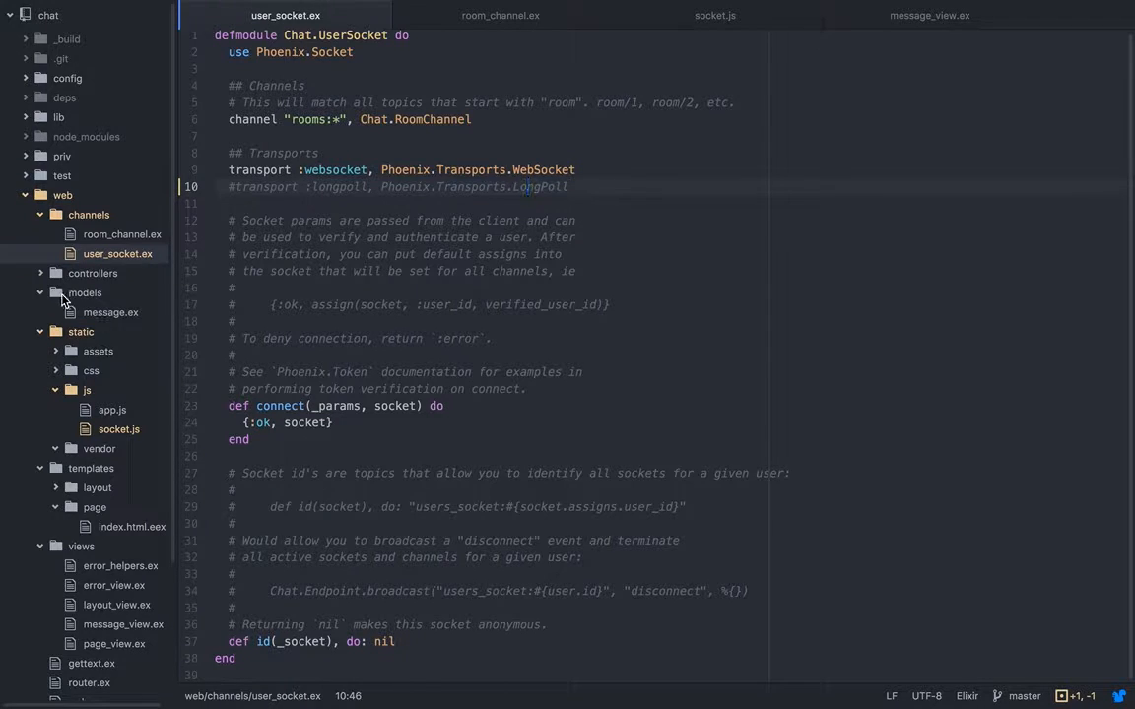
Step: Show message.ex and note the generator command 'mix phoenix.gen model Message messages body:text'
left_click(110, 312)
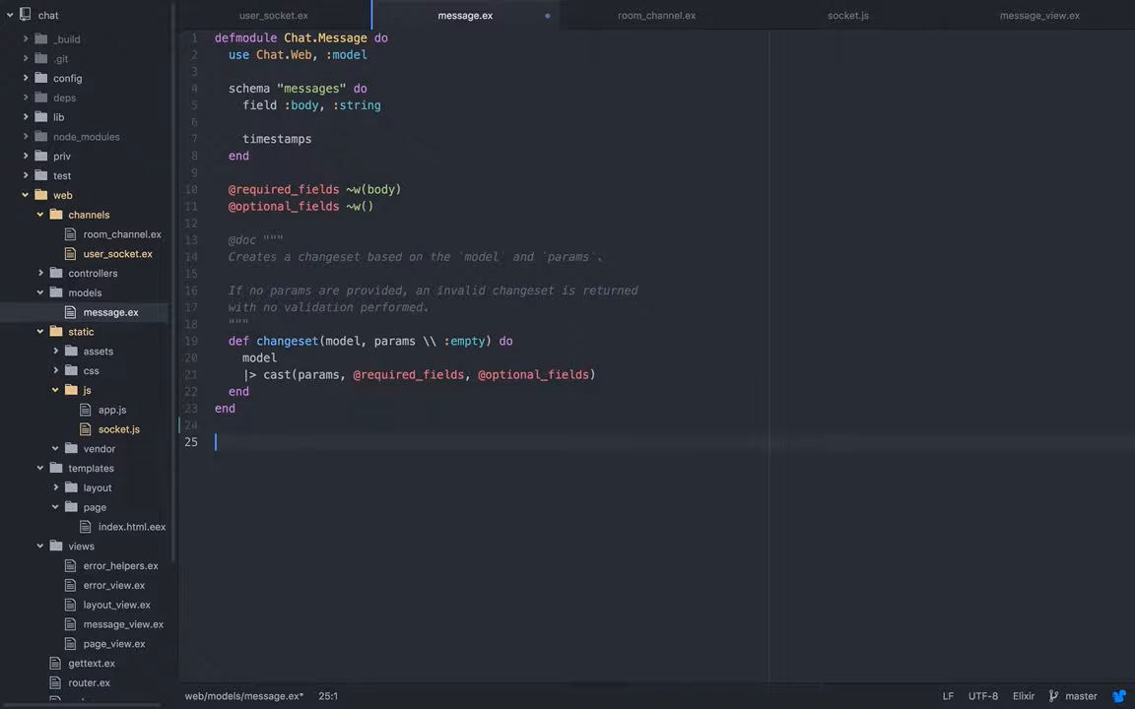
type("mix phoenix.gen model Message messages body:text")
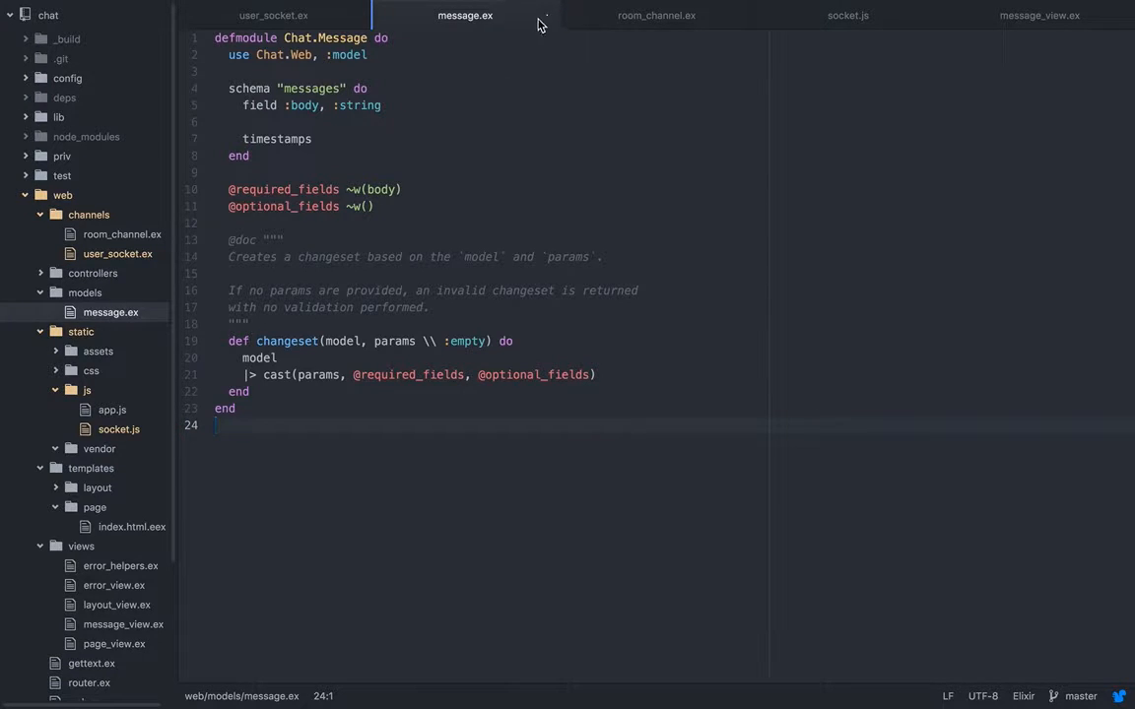
Step: Review the rooms:* channel route and its wildcard topic in user_socket.ex
left_click(272, 16)
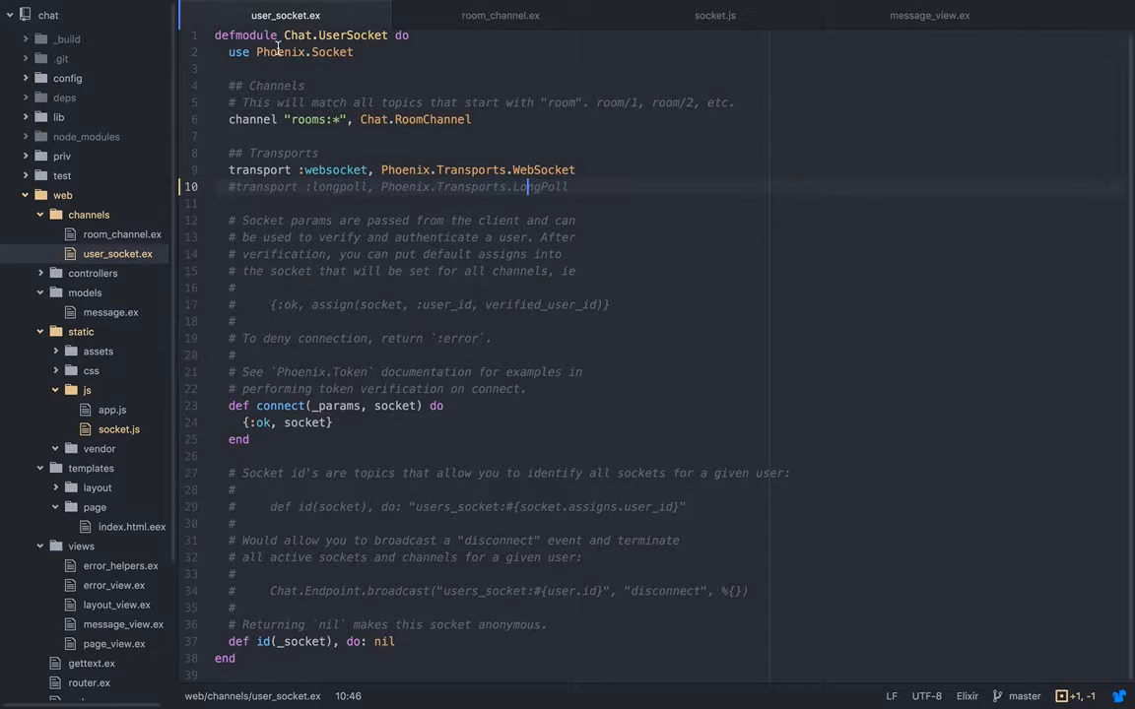
mouse_move(285, 16)
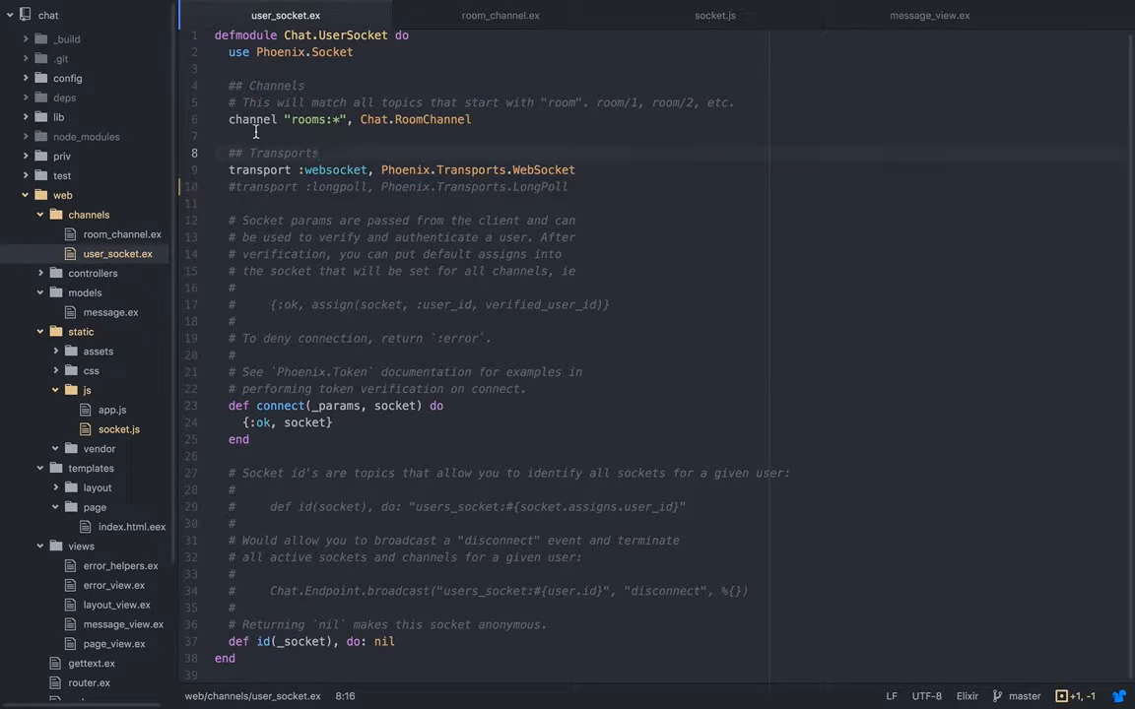
left_click(264, 120)
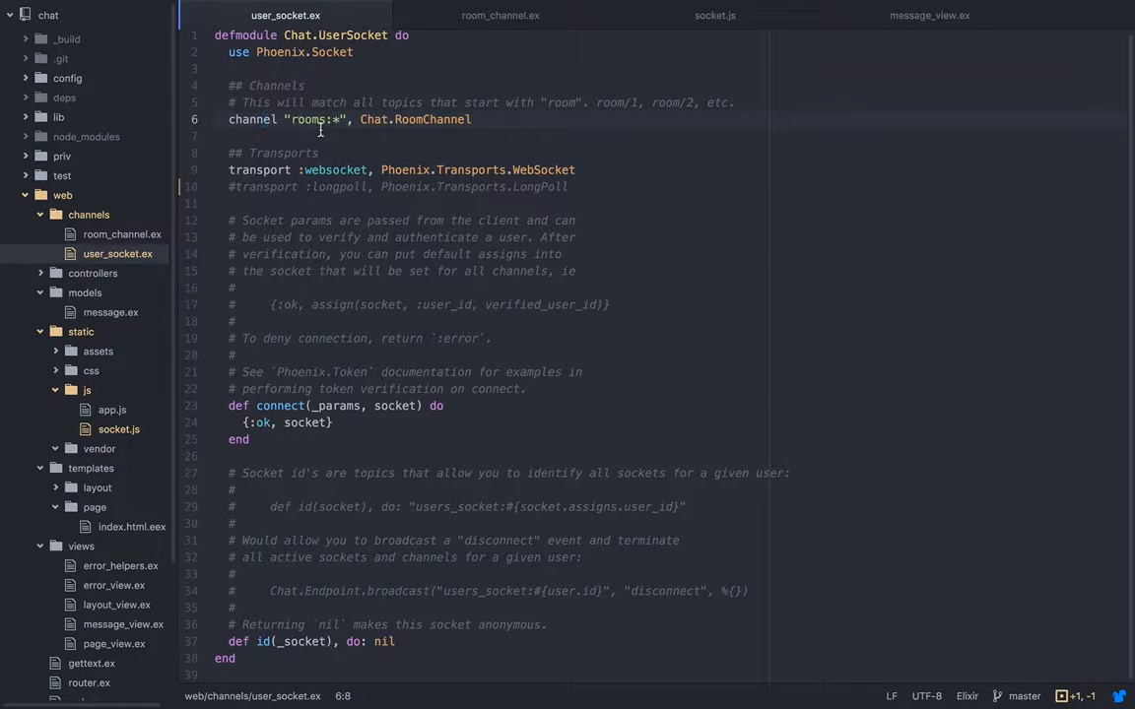
mouse_move(396, 208)
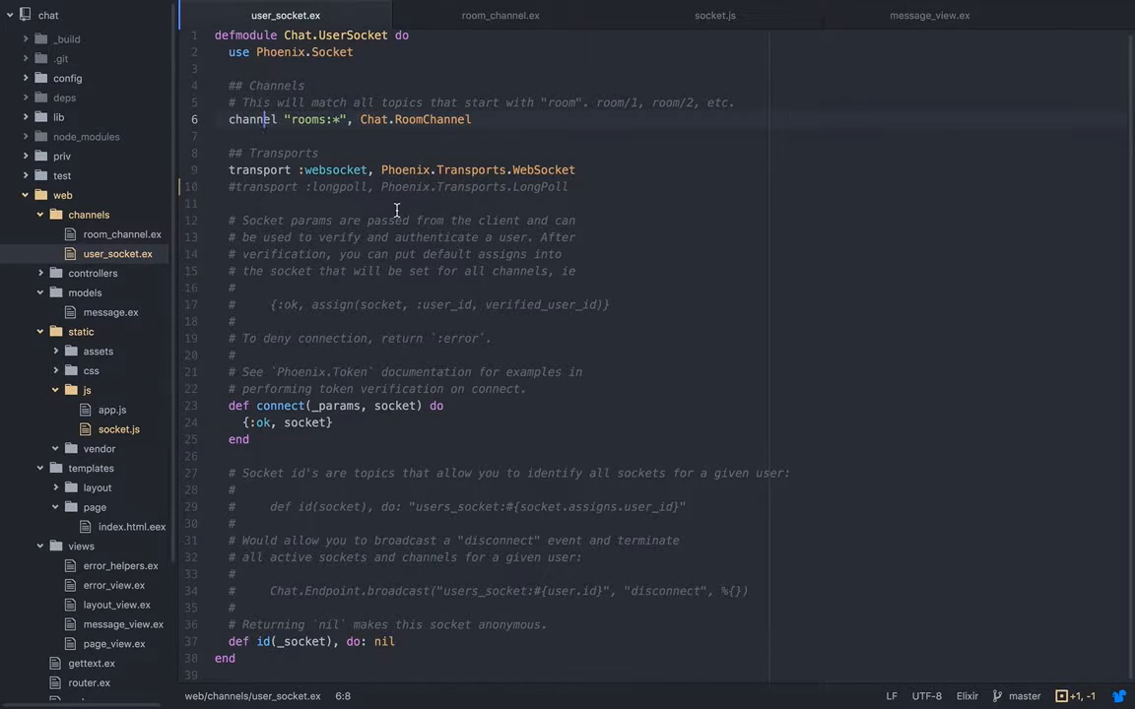
mouse_move(303, 138)
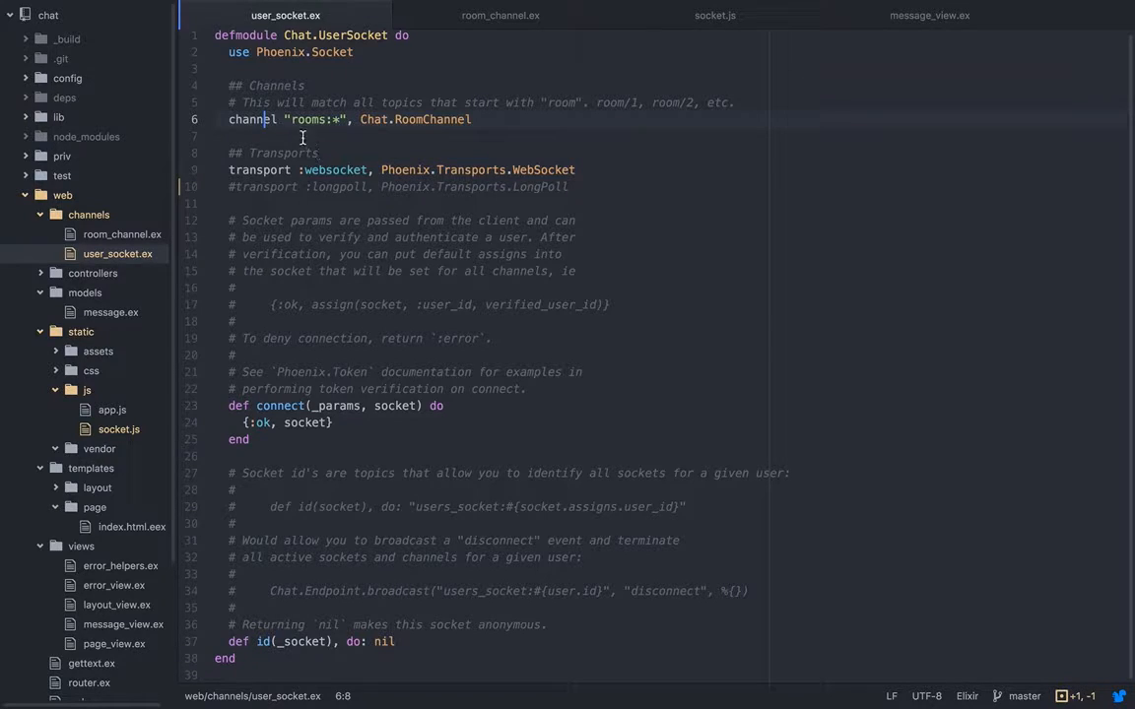
left_click(333, 120)
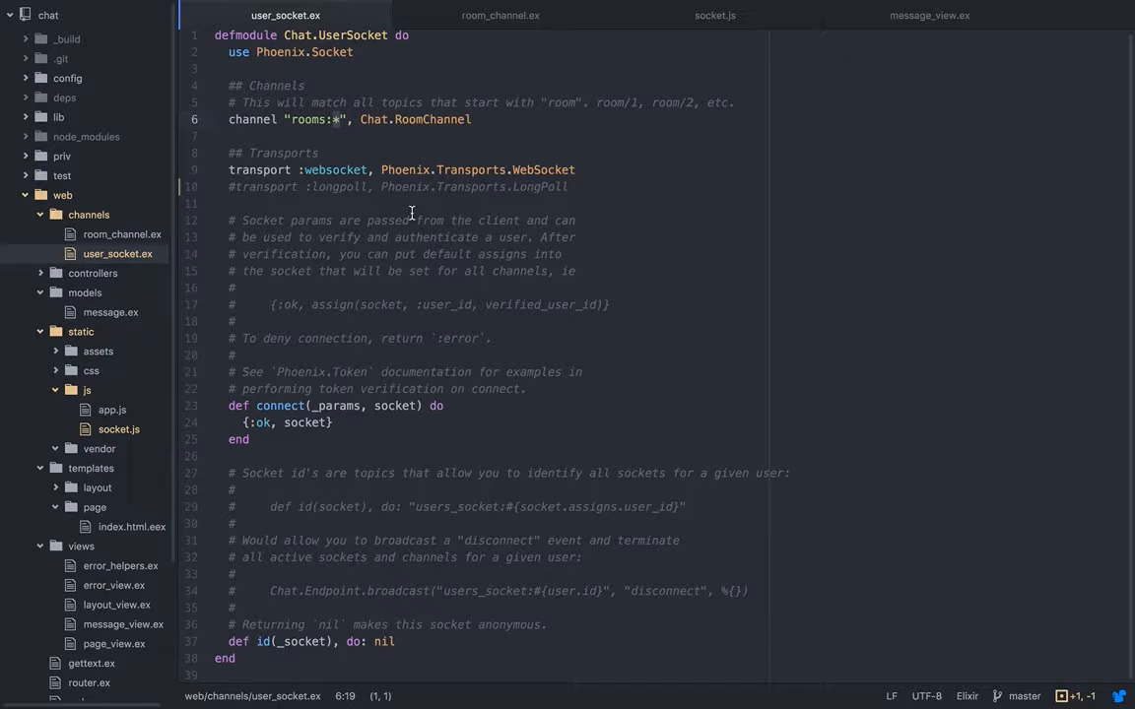
mouse_move(599, 116)
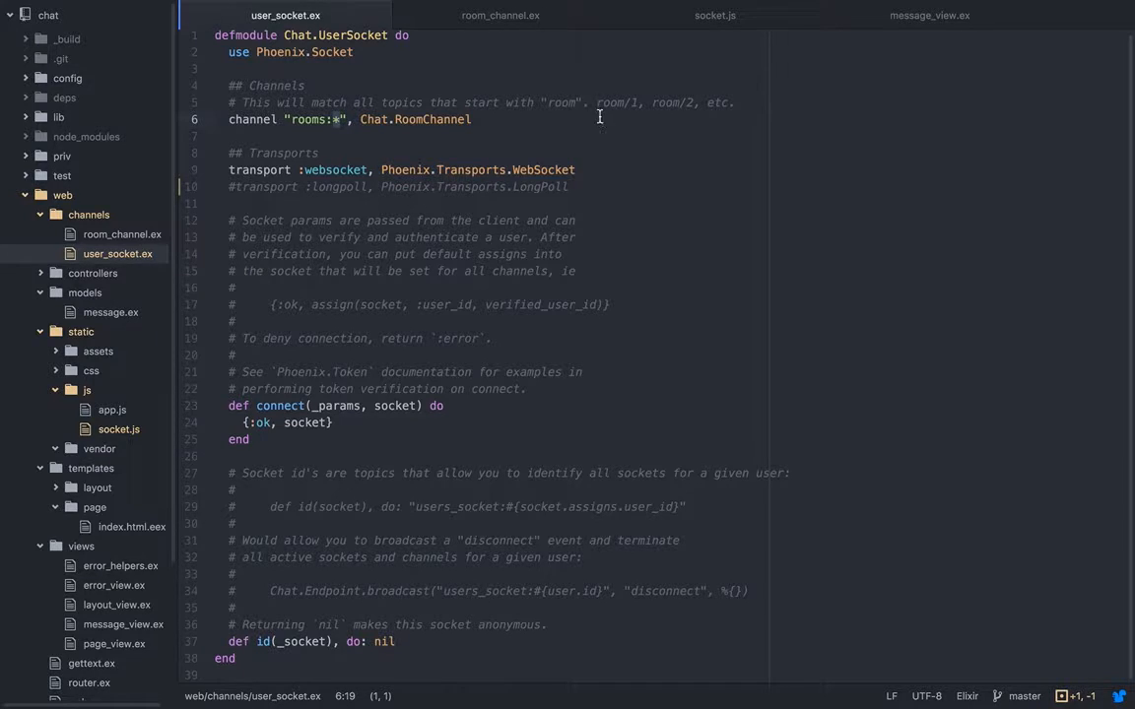
mouse_move(678, 209)
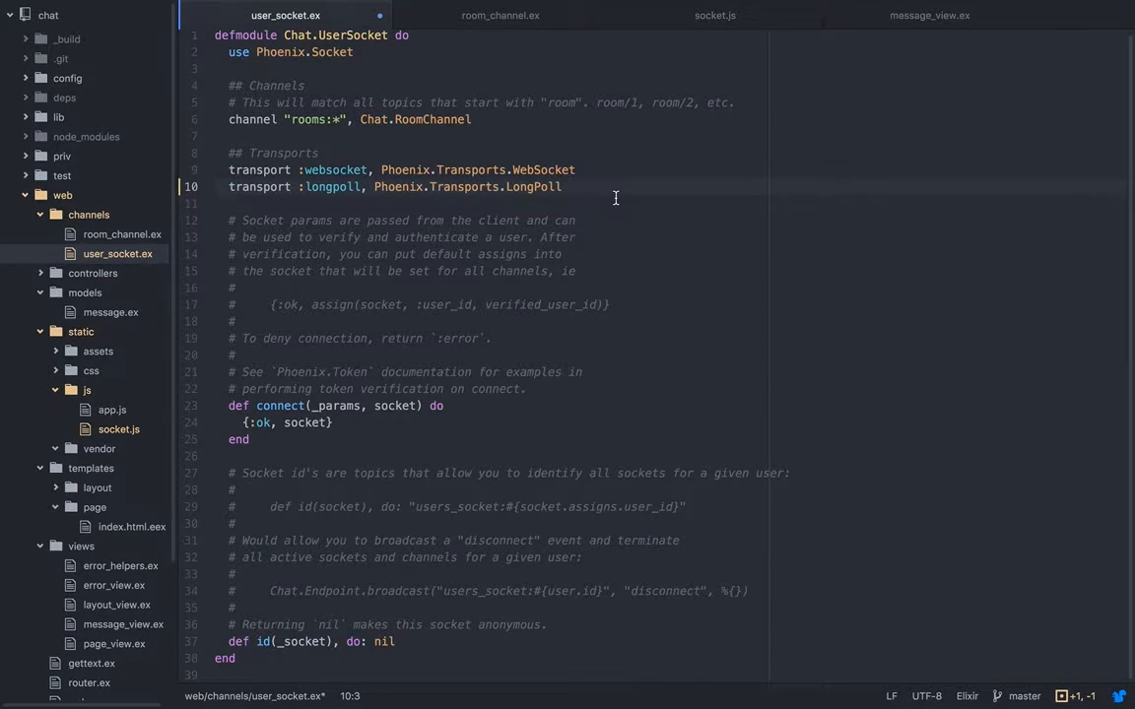
Step: Comment out the longpoll transport line with #, then review the connect and id functions
type("#")
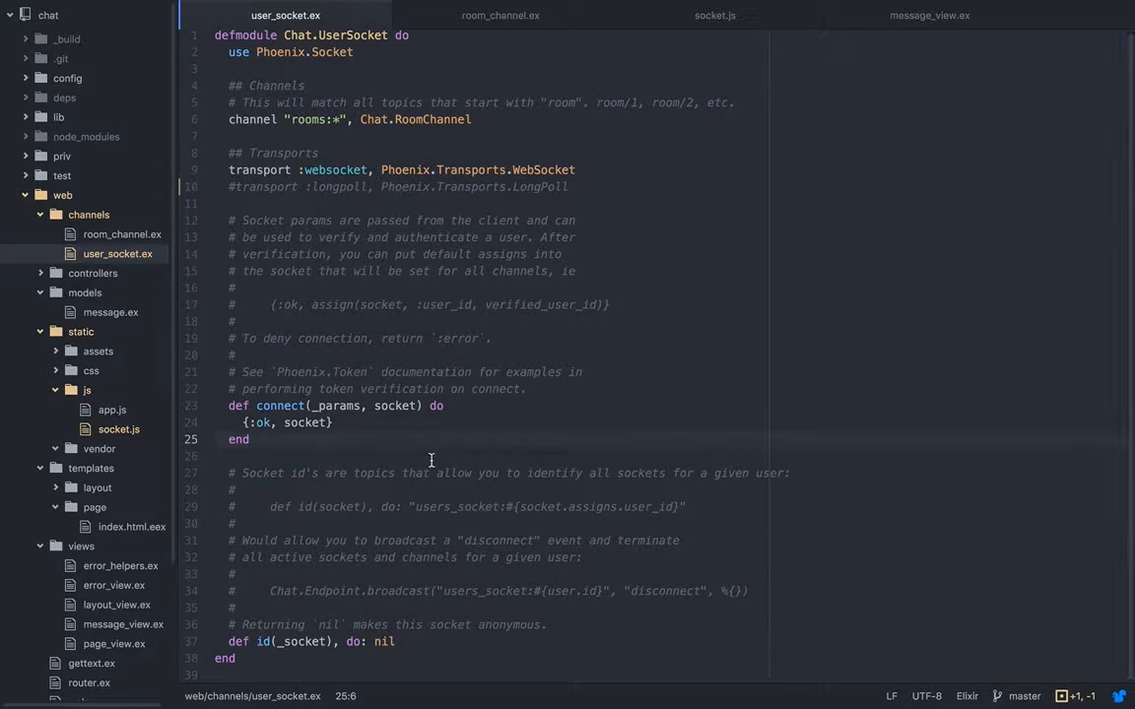
left_click(398, 406)
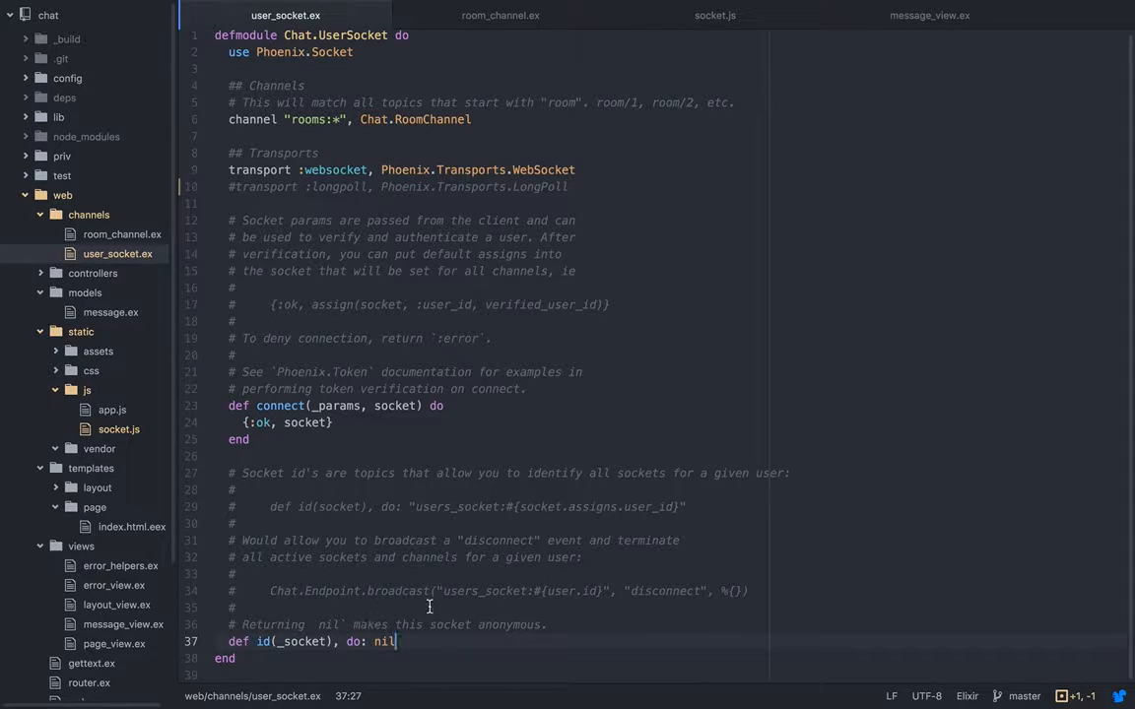
left_click(640, 506)
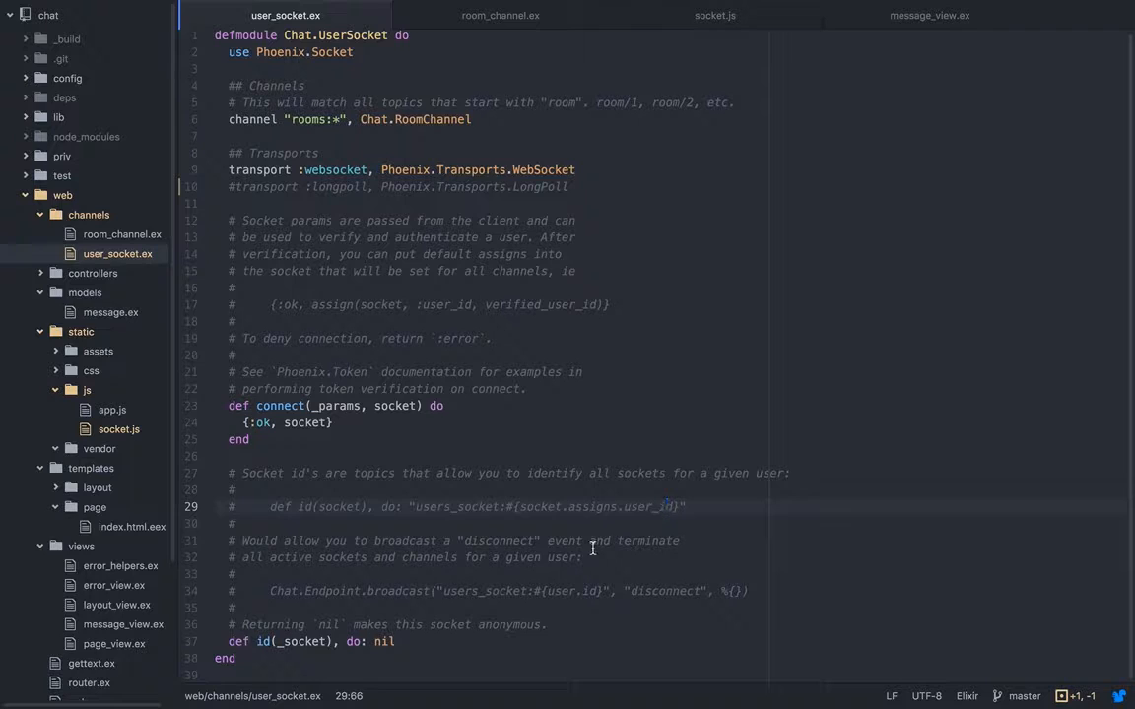
mouse_move(446, 500)
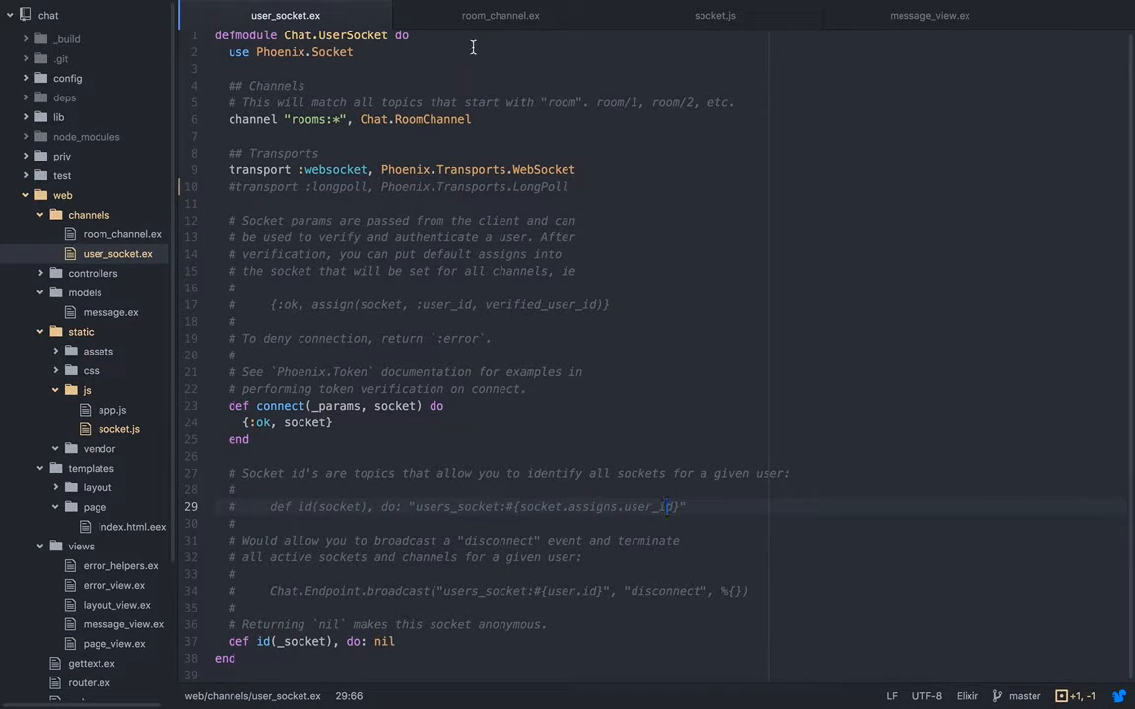
Step: Review room_channel.ex's join: the all-messages query, the IO.inspect line and the rooms:lobby topic
left_click(501, 16)
type("alias Chat.Message")
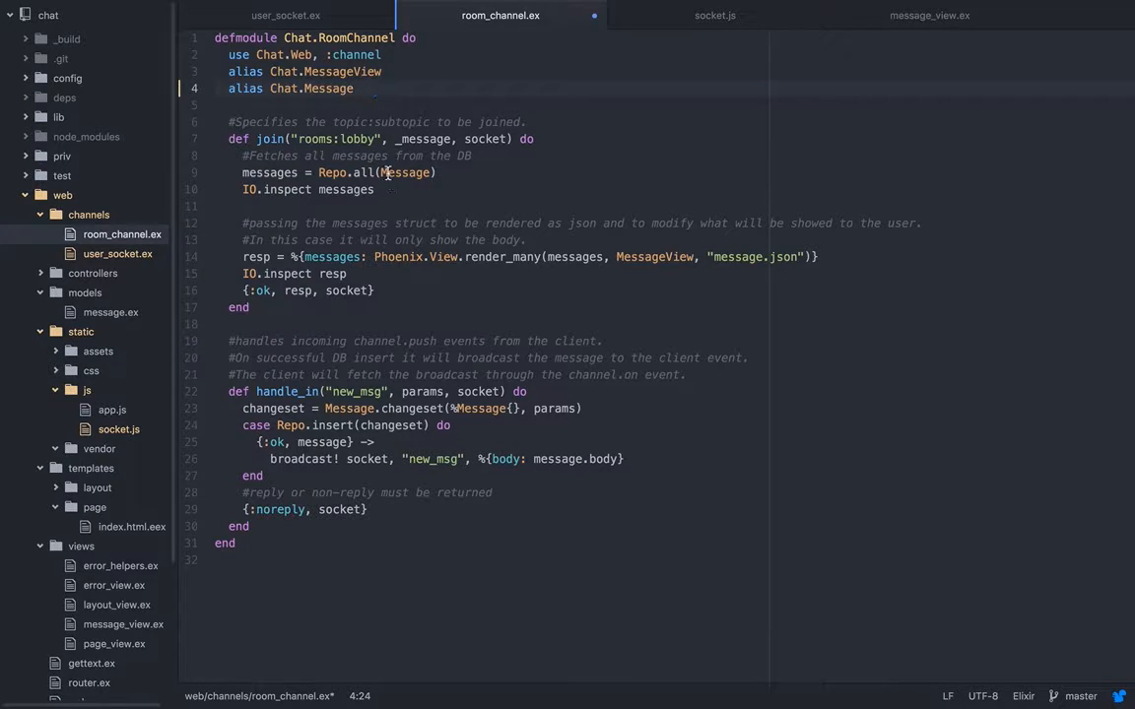
left_click(296, 122)
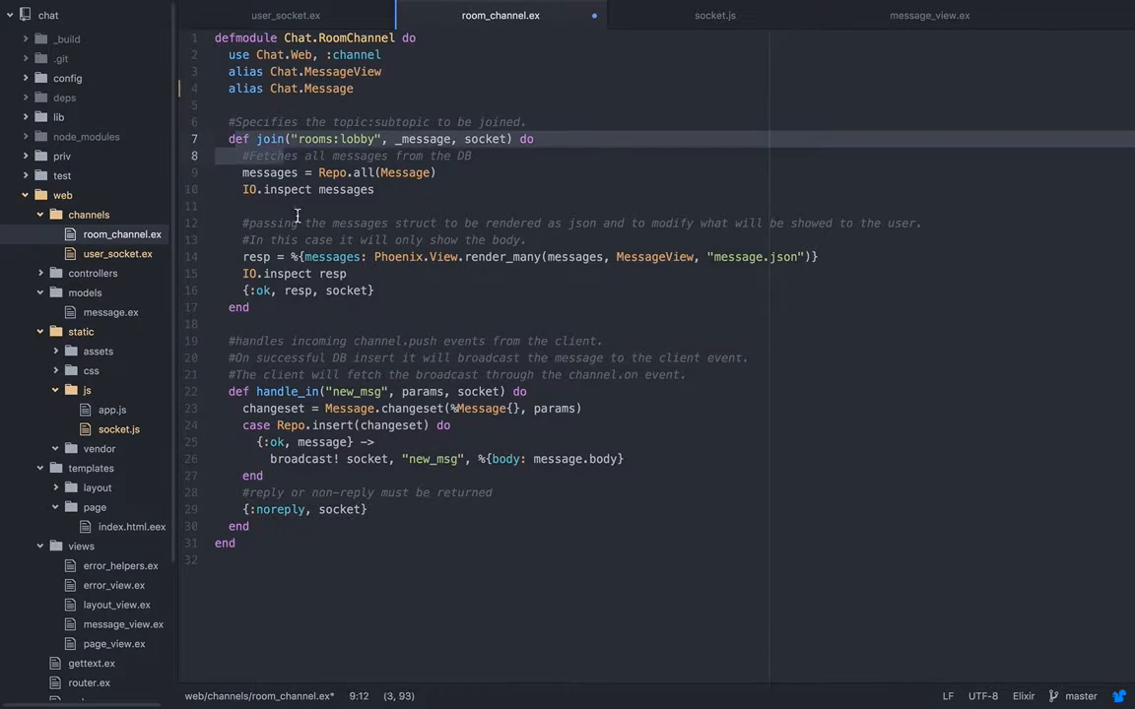
left_click(253, 308)
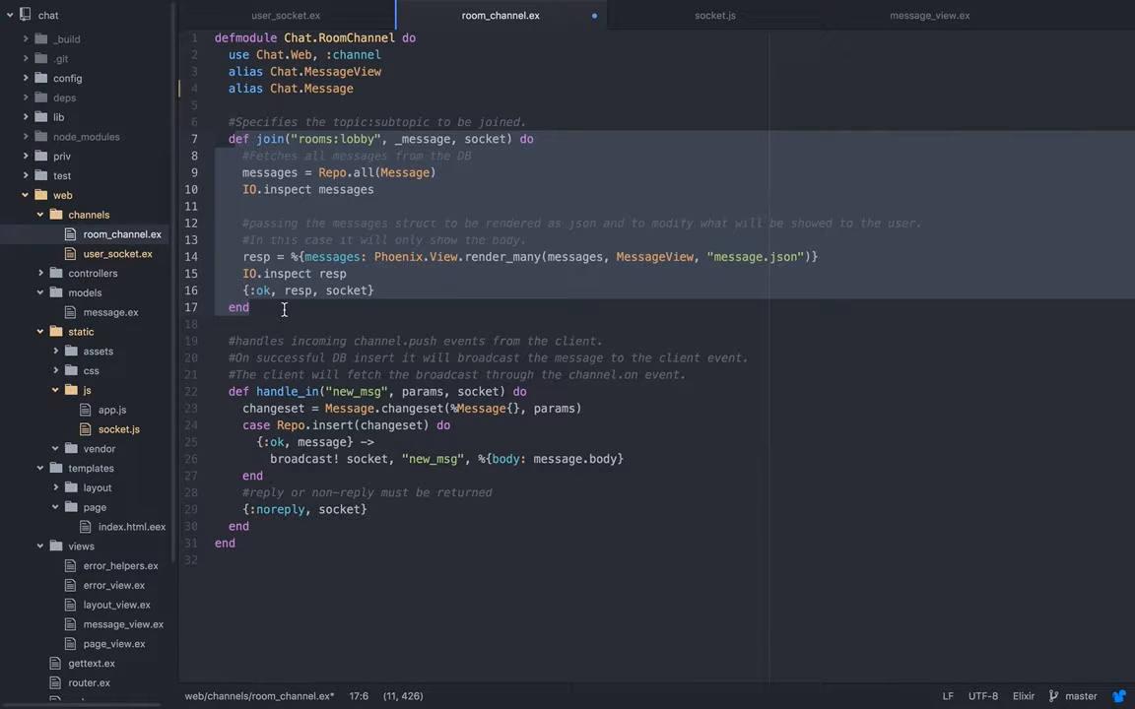
mouse_move(329, 215)
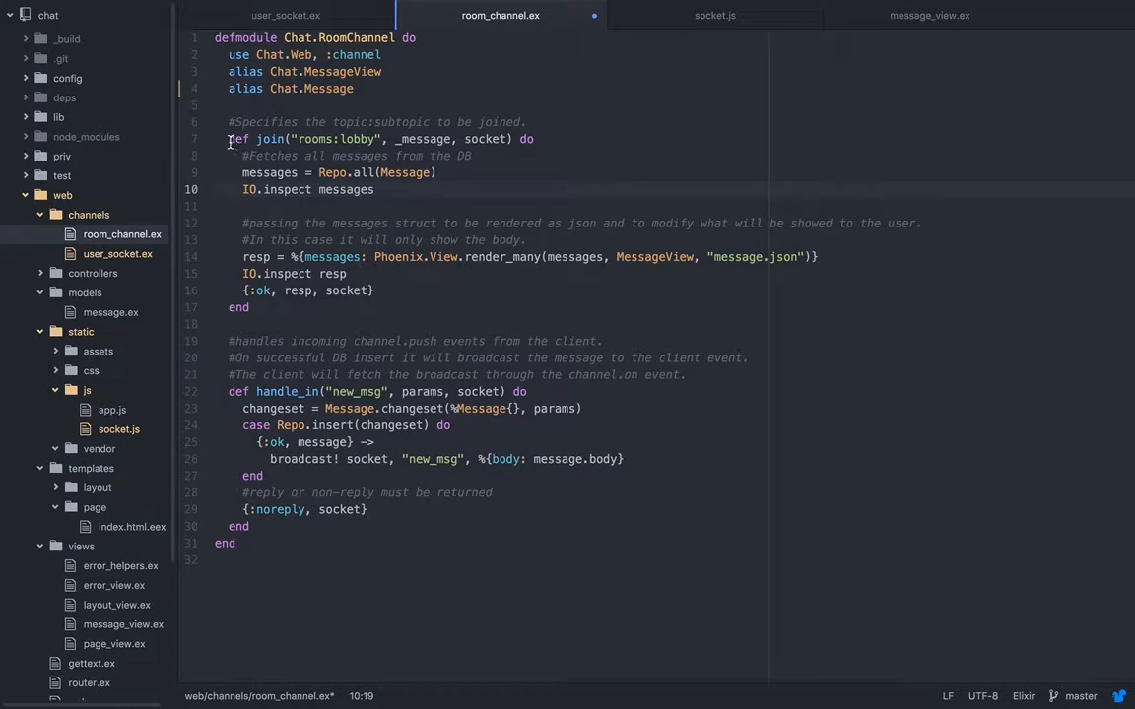
left_click(309, 138)
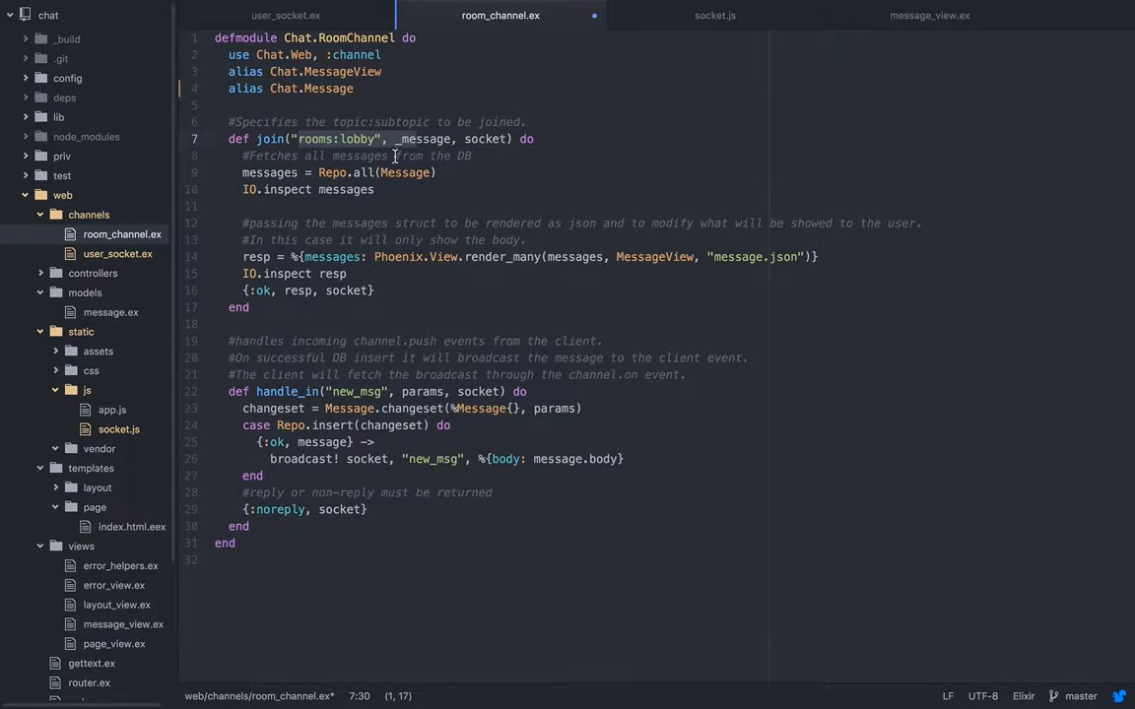
left_click(395, 156)
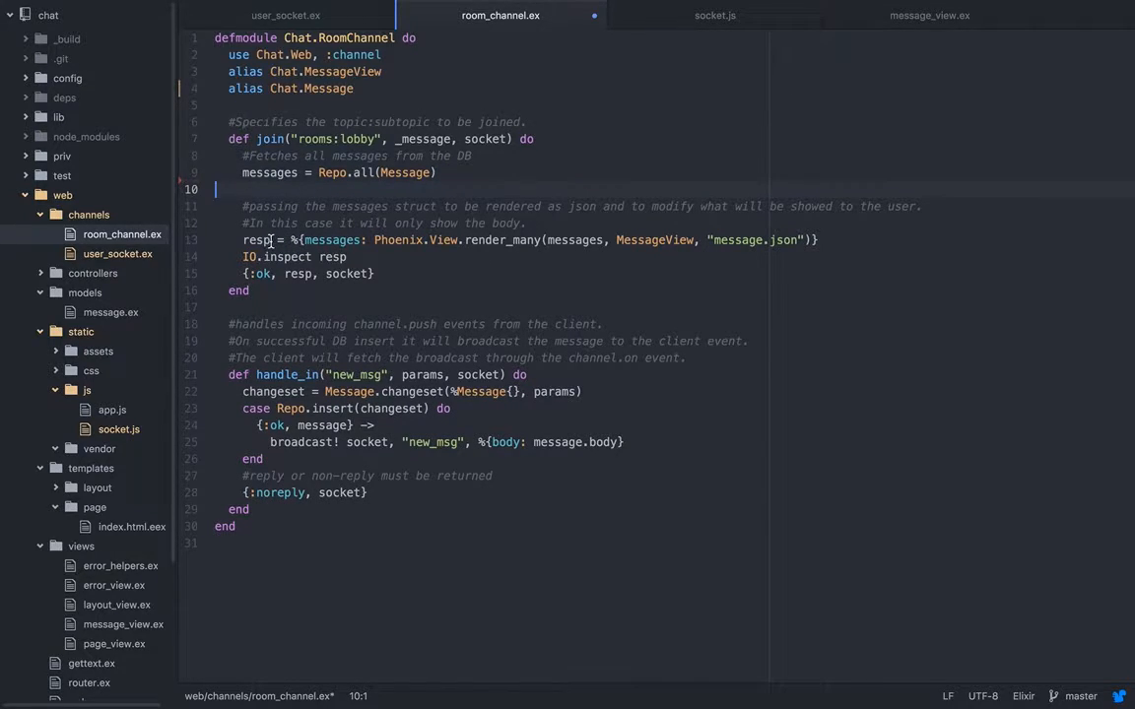
mouse_move(575, 248)
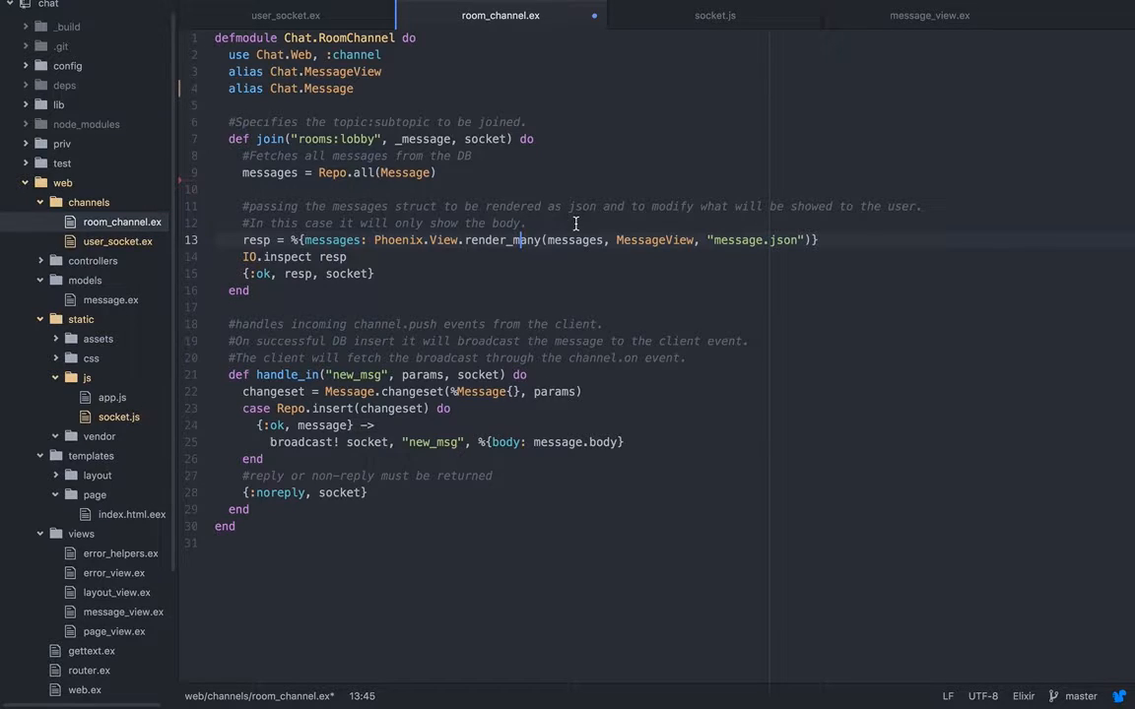
left_click(929, 16)
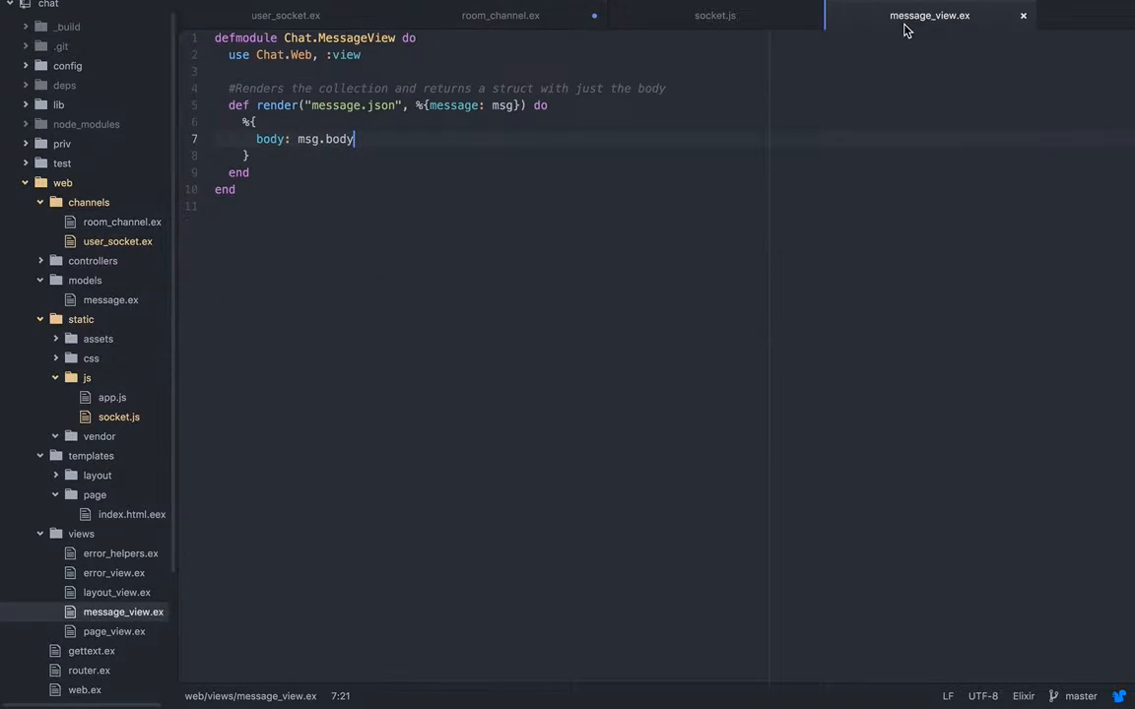
left_click(252, 138)
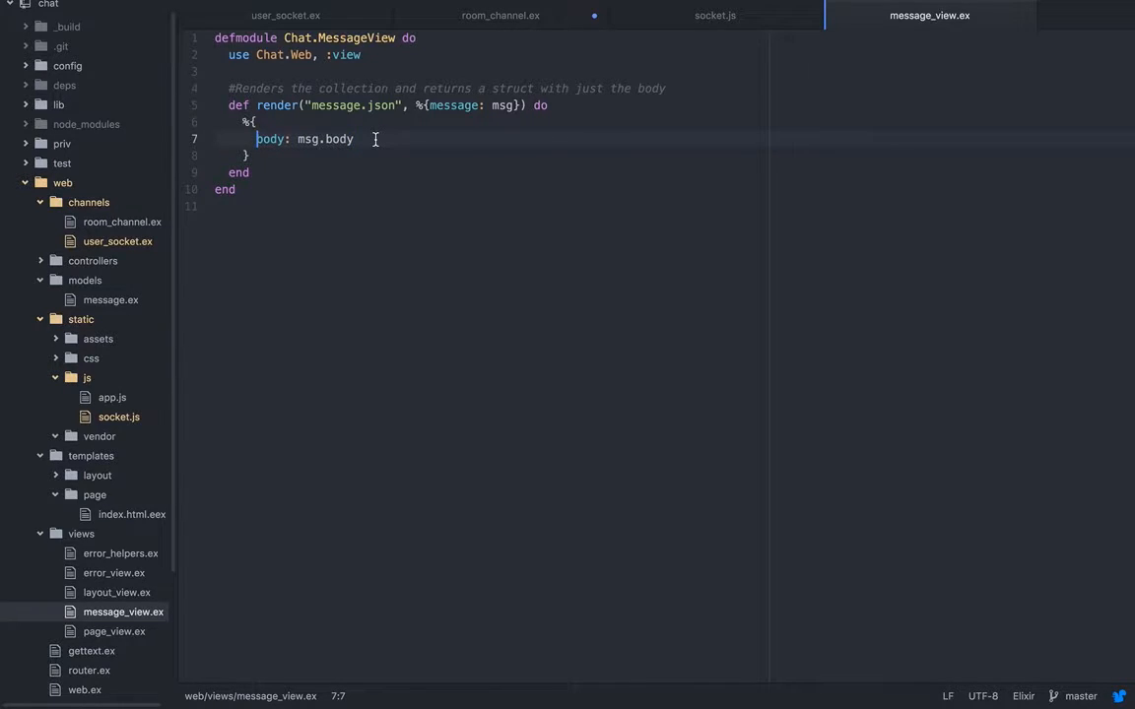
mouse_move(446, 174)
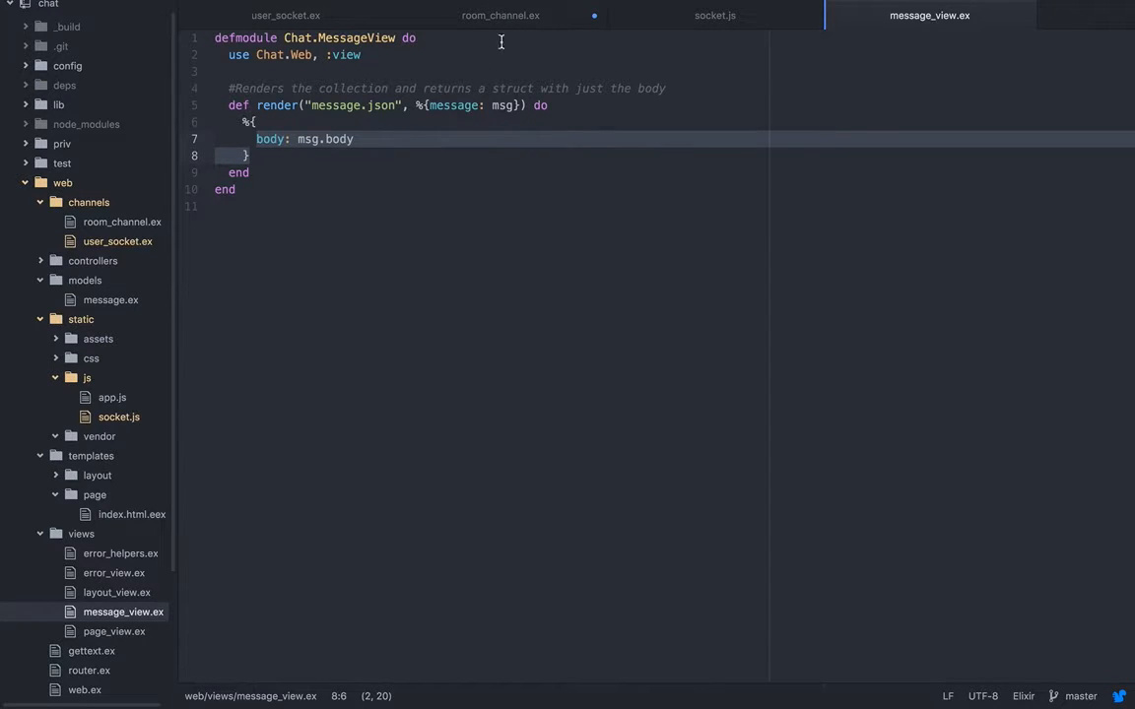
Step: Walk through join's render_many and handle_in's broadcast, noreply return and body-only comment
left_click(501, 16)
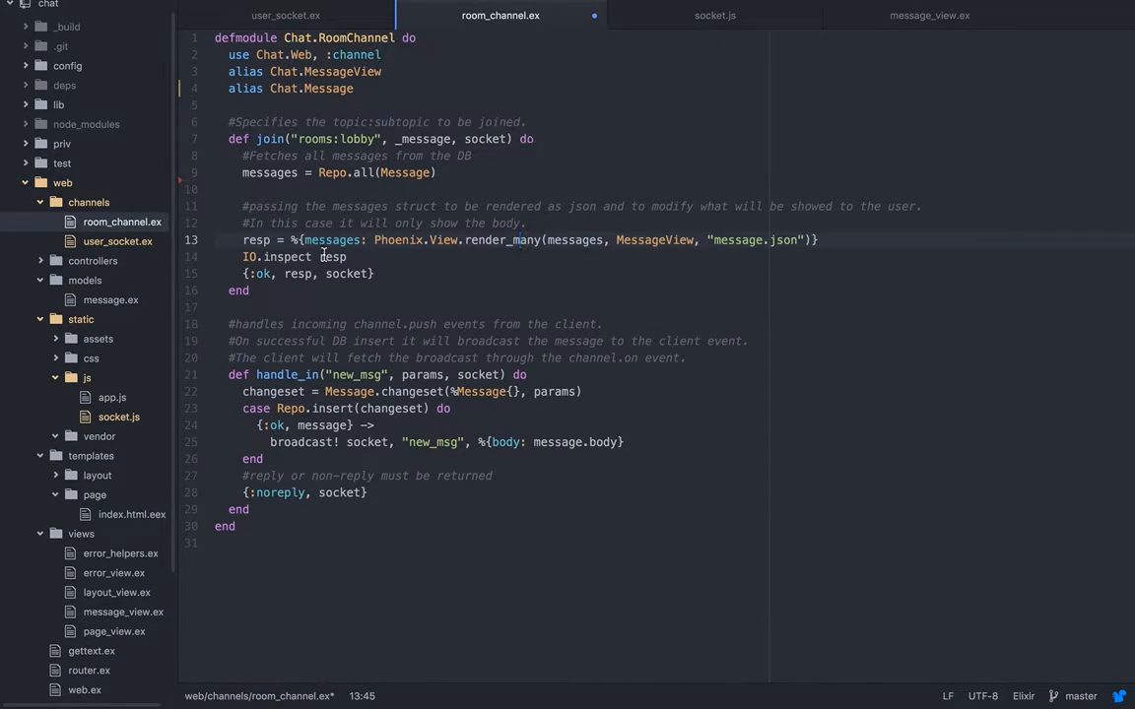
left_click(517, 408)
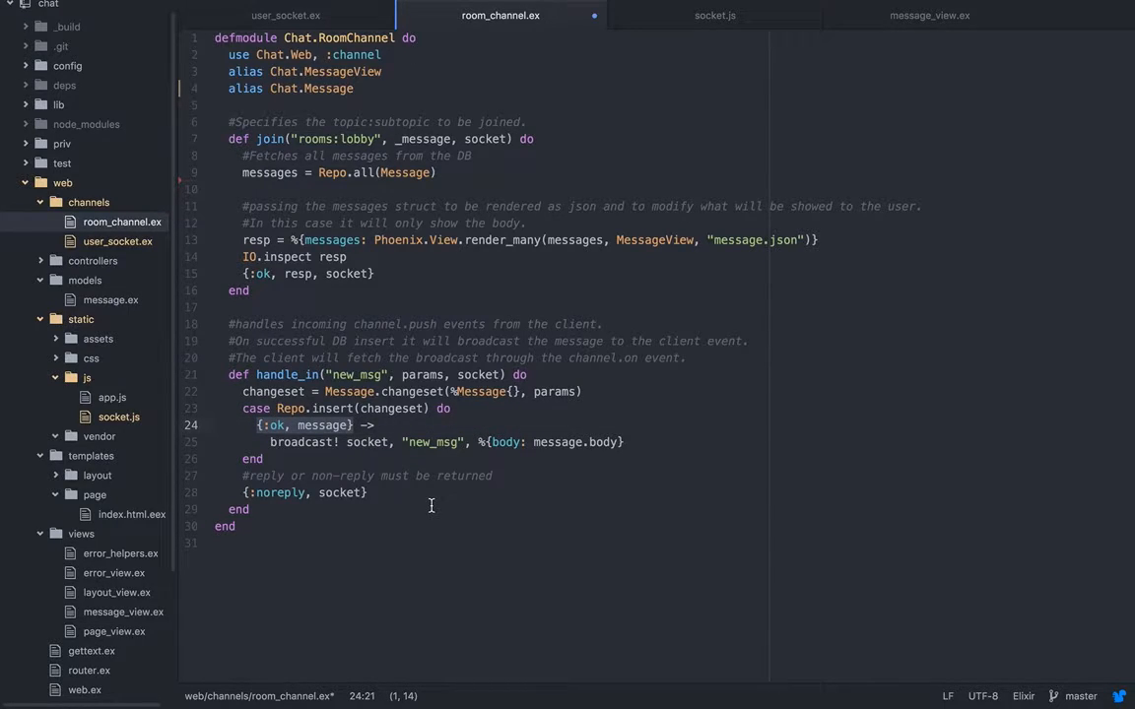
mouse_move(264, 449)
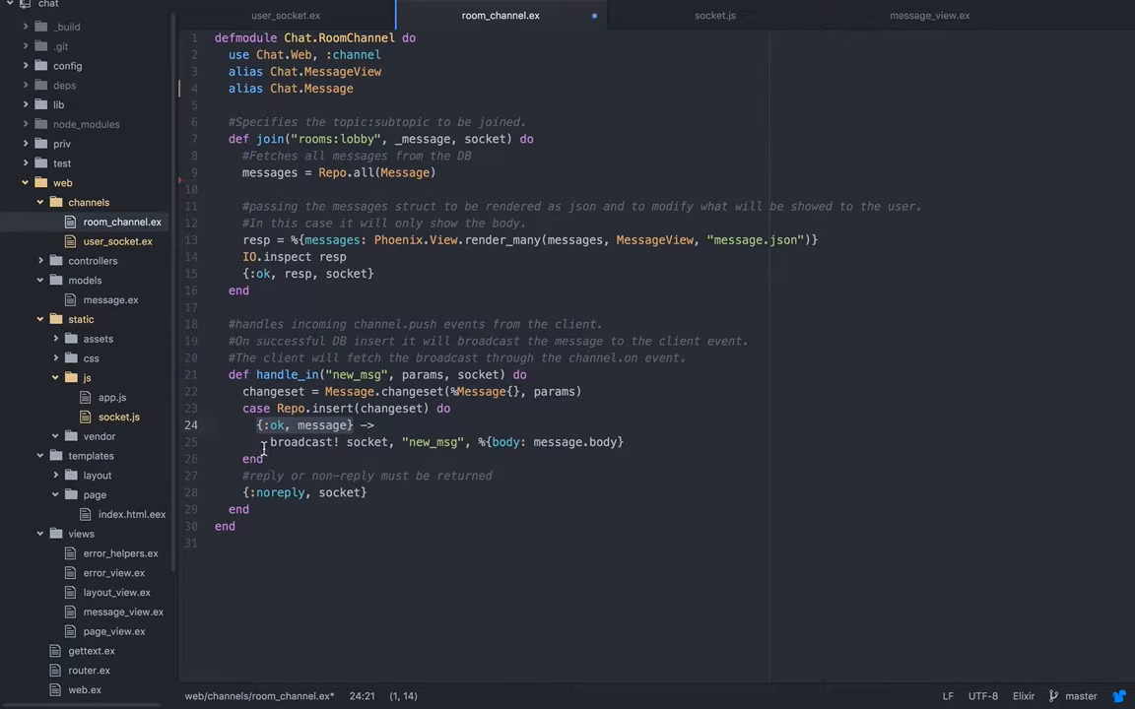
left_click(286, 441)
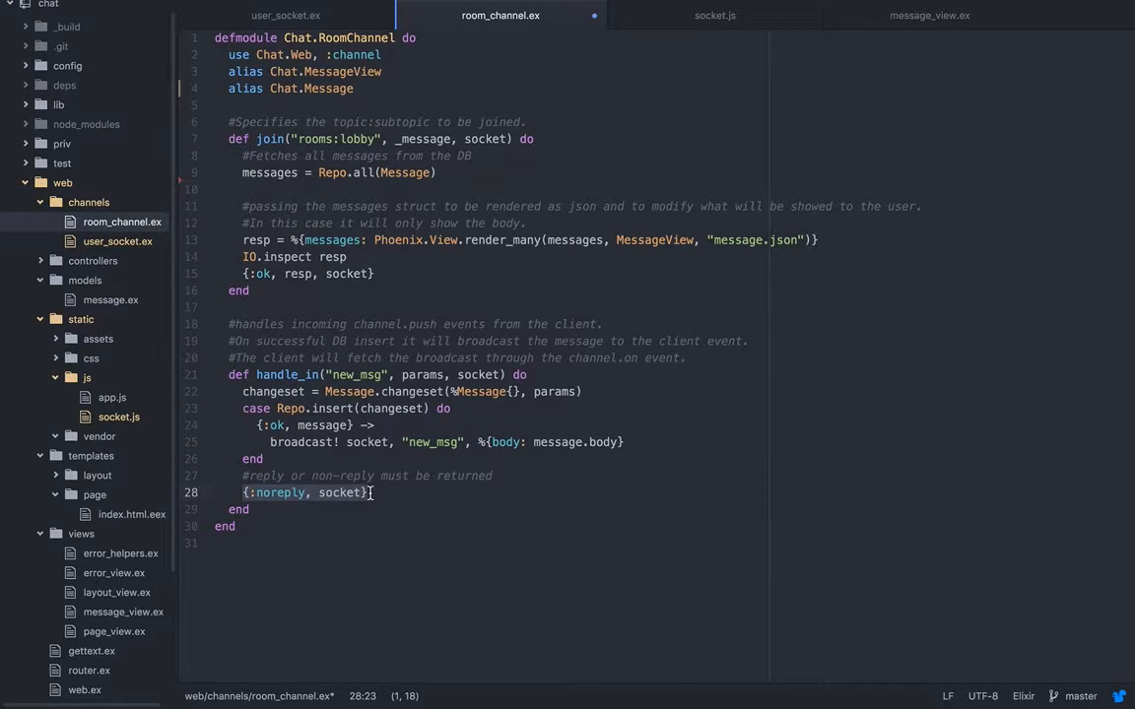
left_click(279, 492)
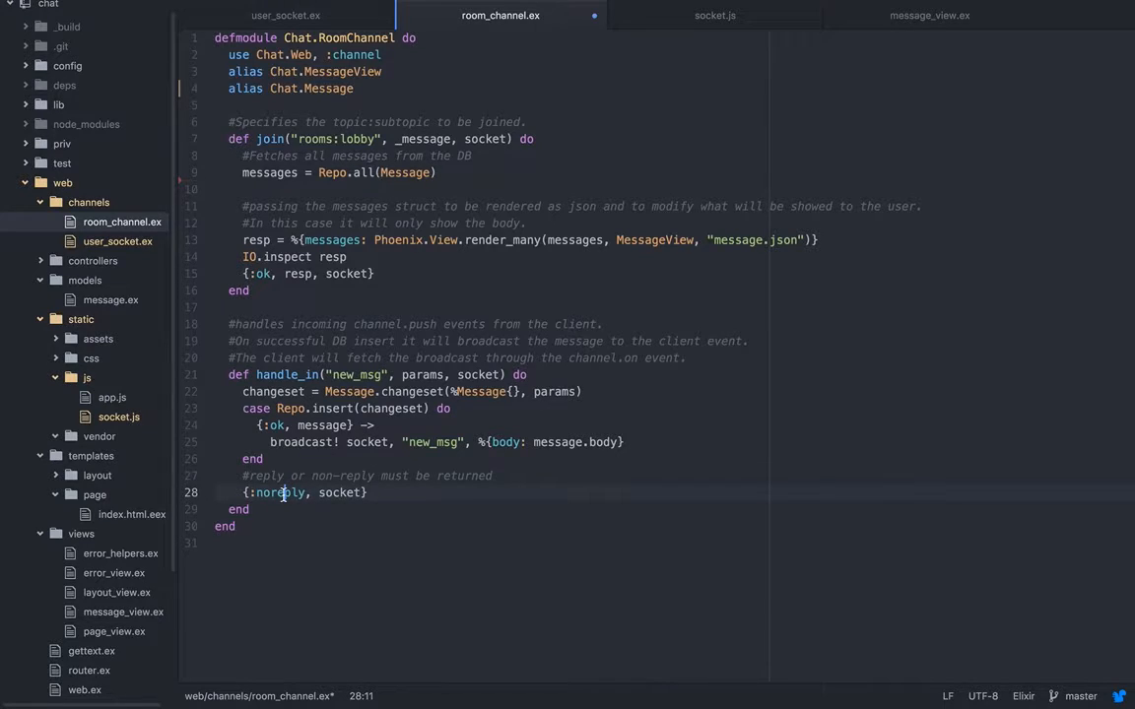
left_click(382, 493)
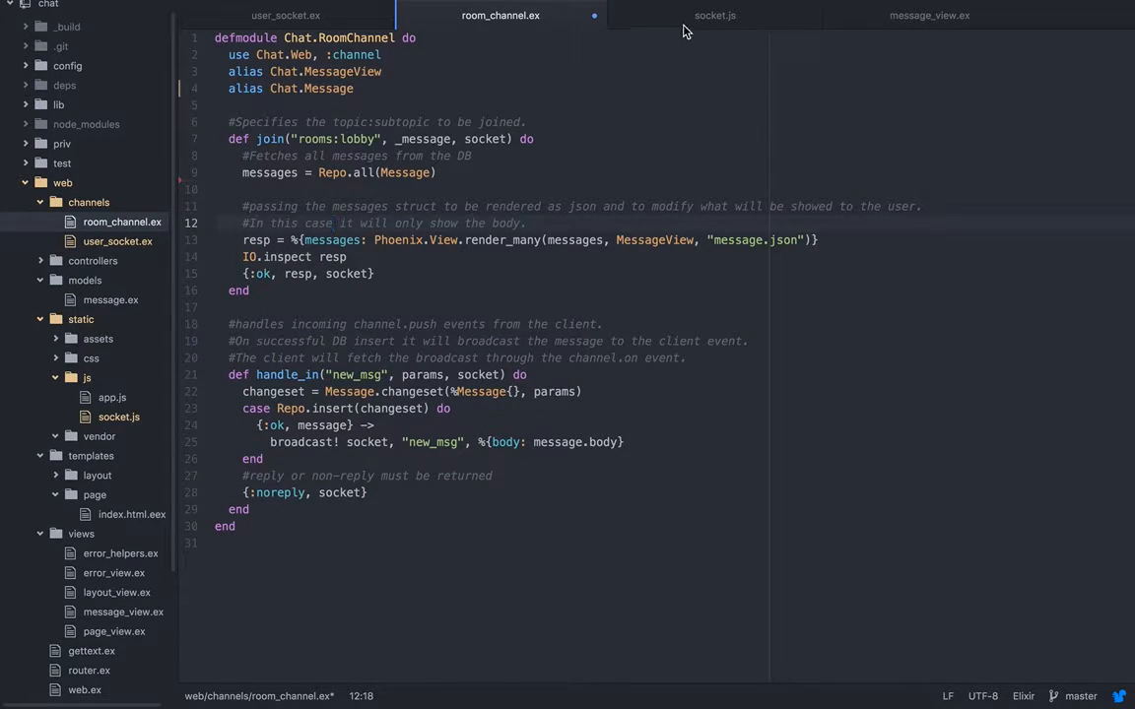
Step: Review socket.js's chatInput and channel join, comparing it with room_channel.ex's join
left_click(713, 16)
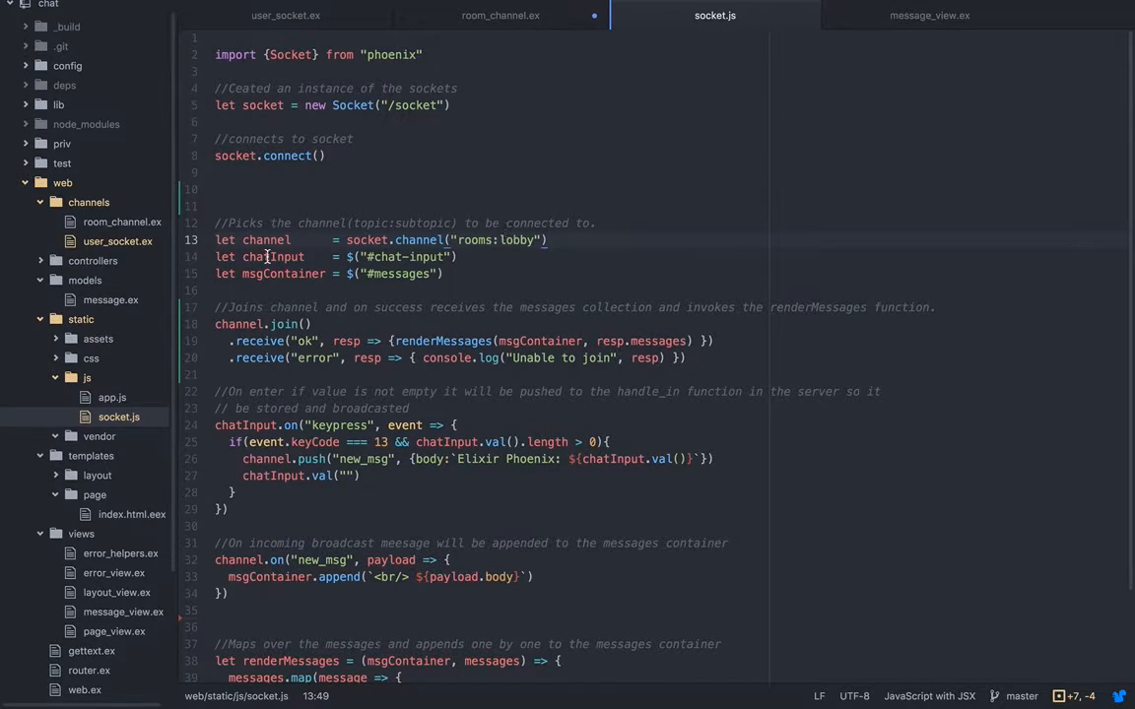
left_click(250, 272)
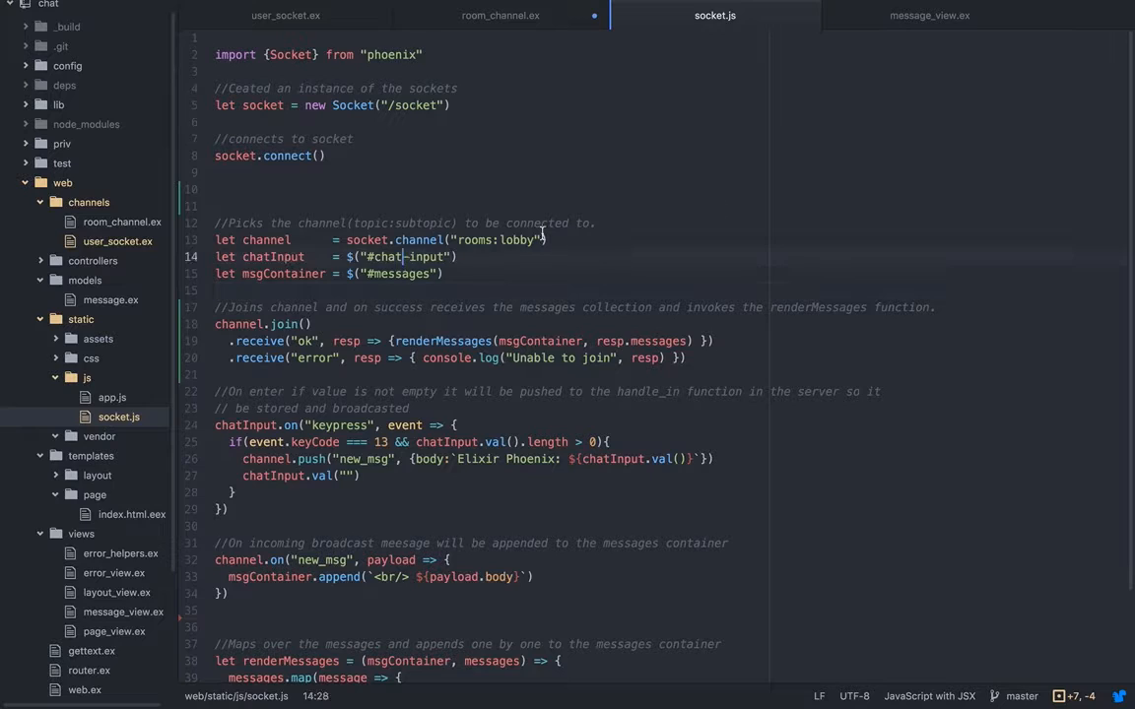
scroll("down", 3)
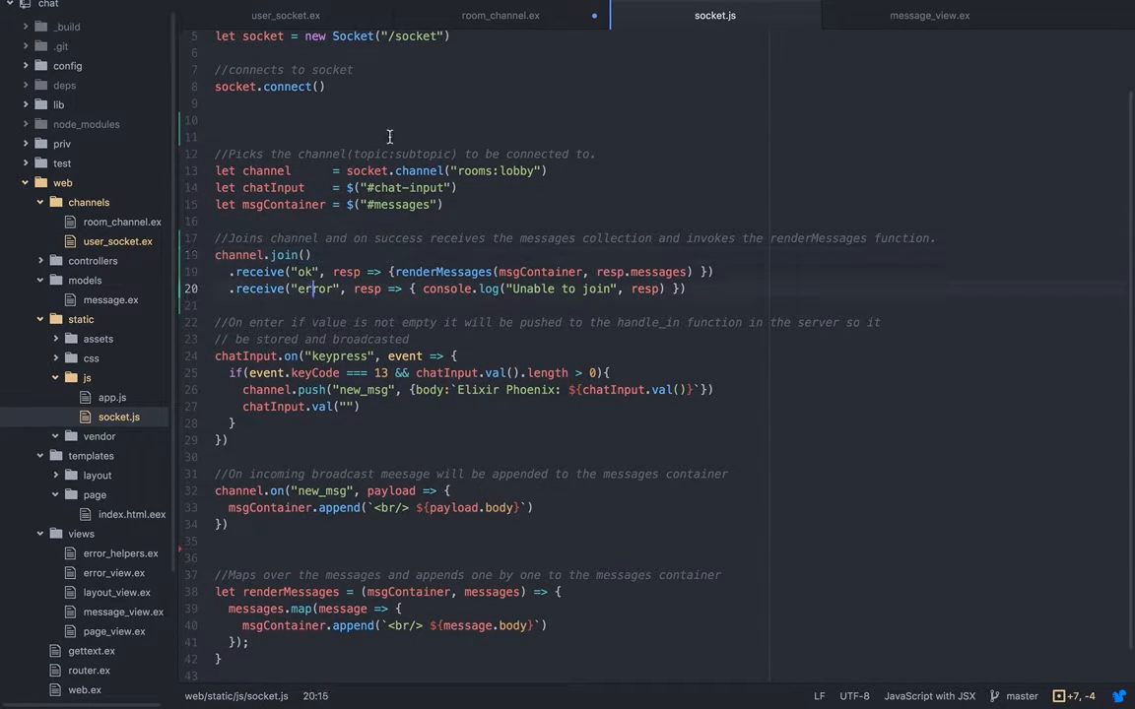
left_click(500, 16)
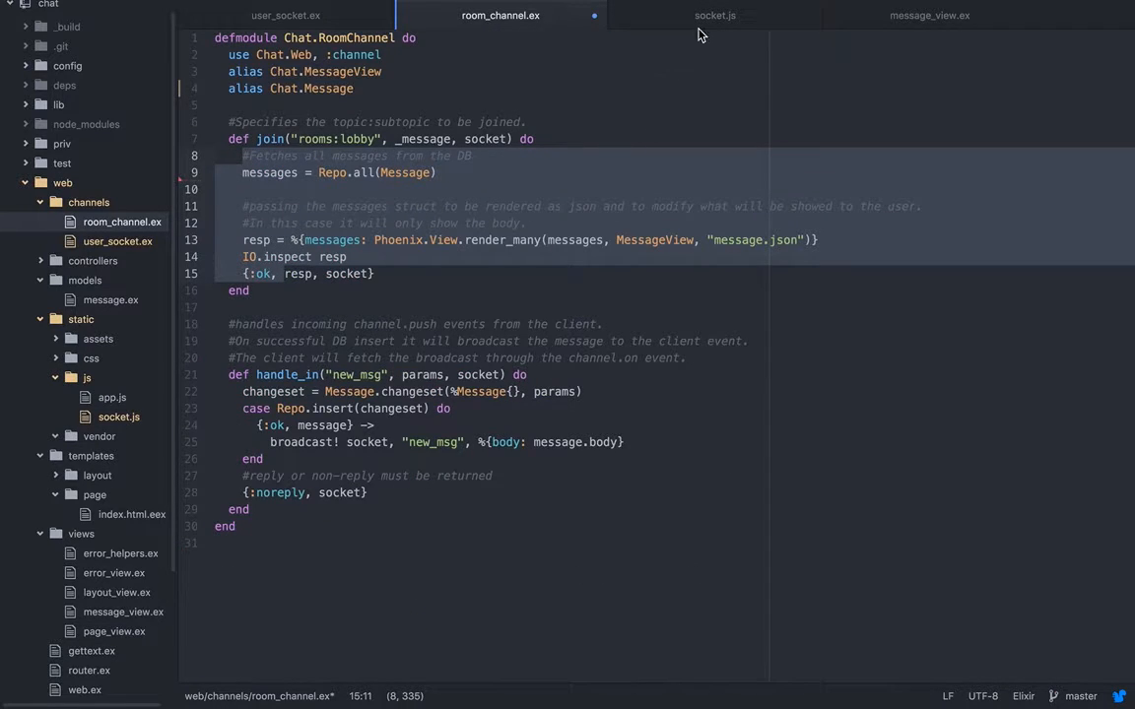
left_click(714, 15)
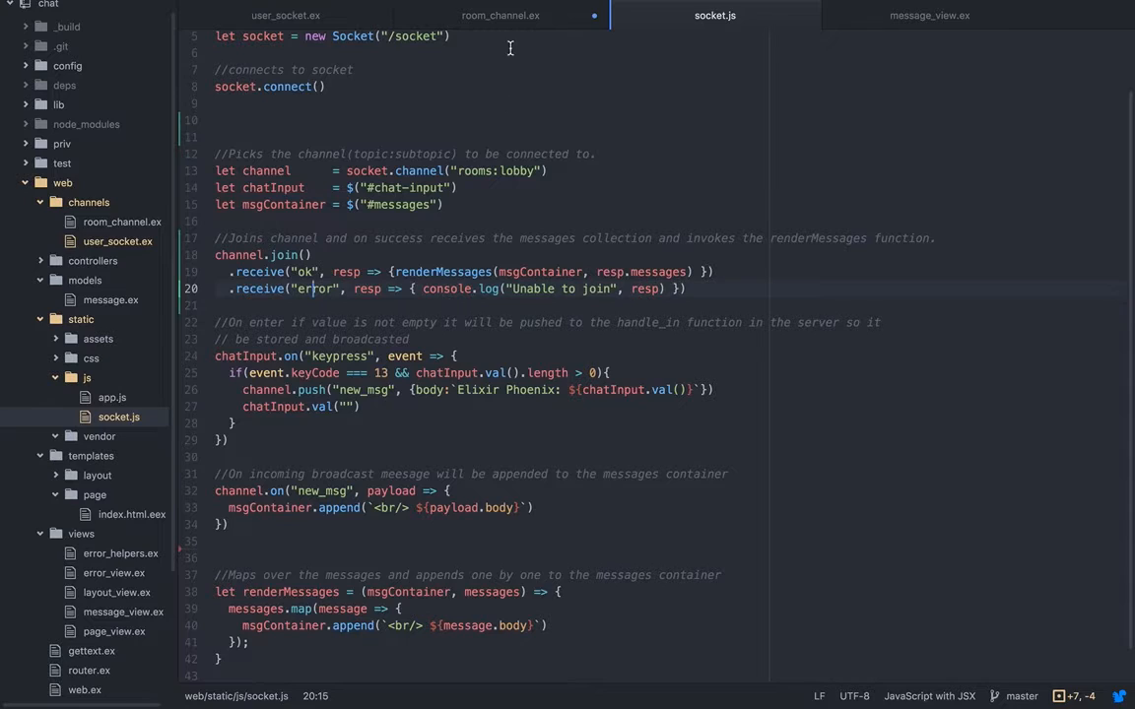
left_click(501, 16)
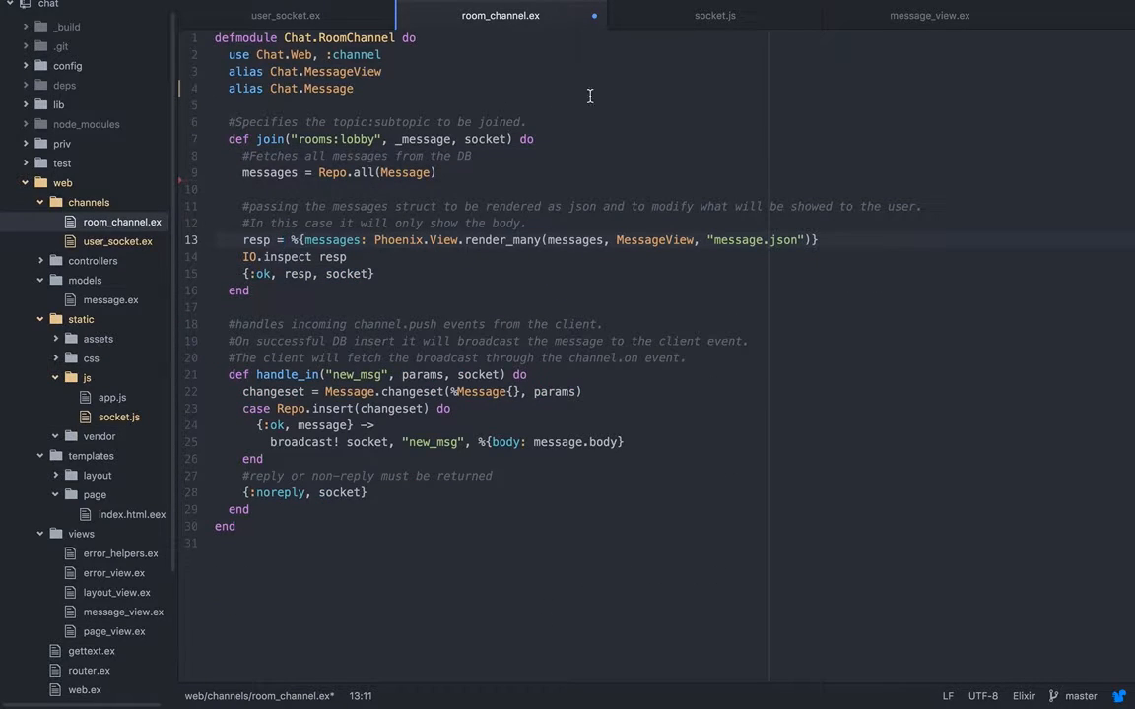
left_click(713, 16)
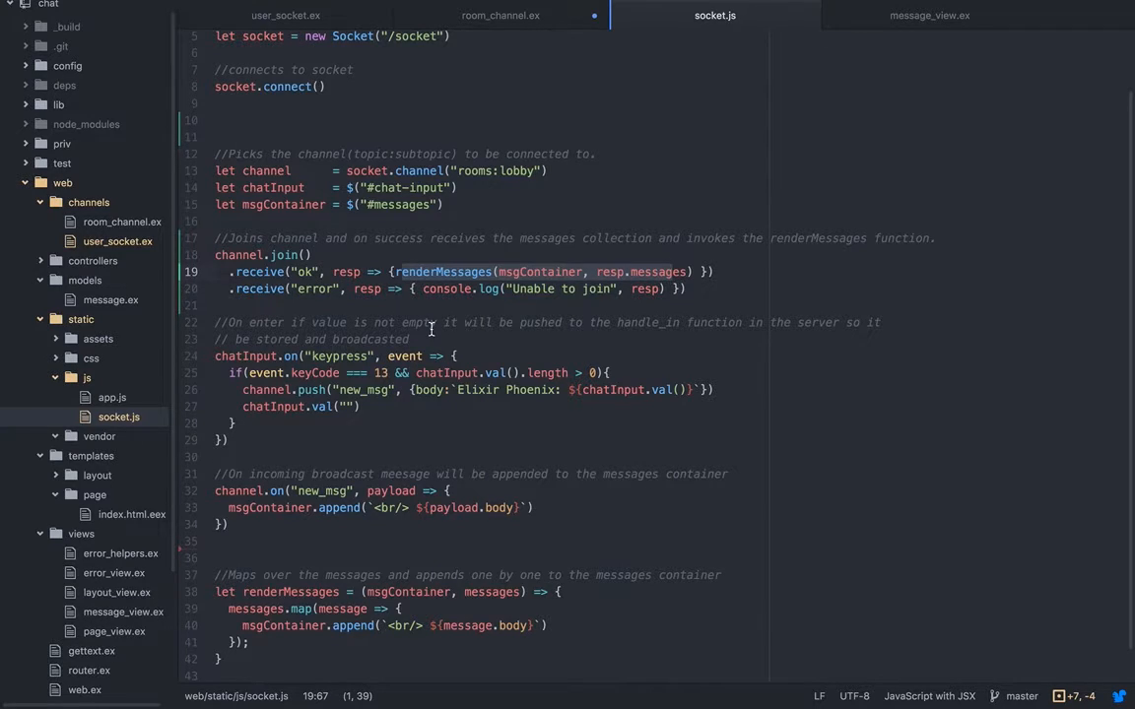
mouse_move(316, 552)
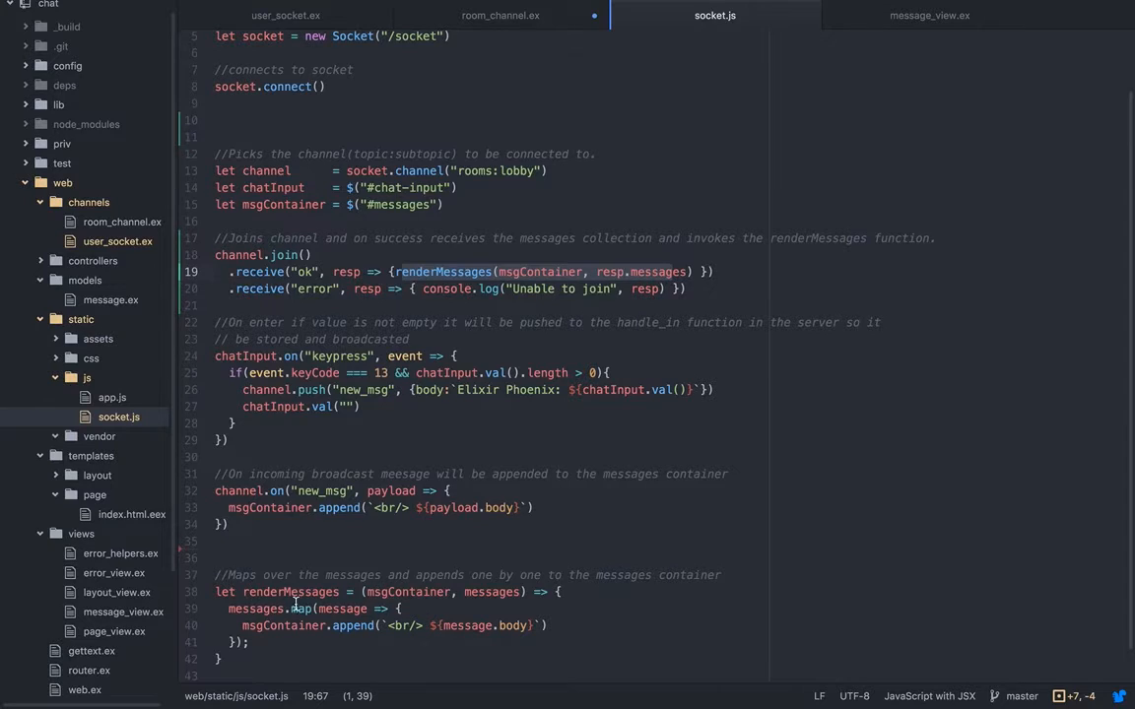
mouse_move(477, 627)
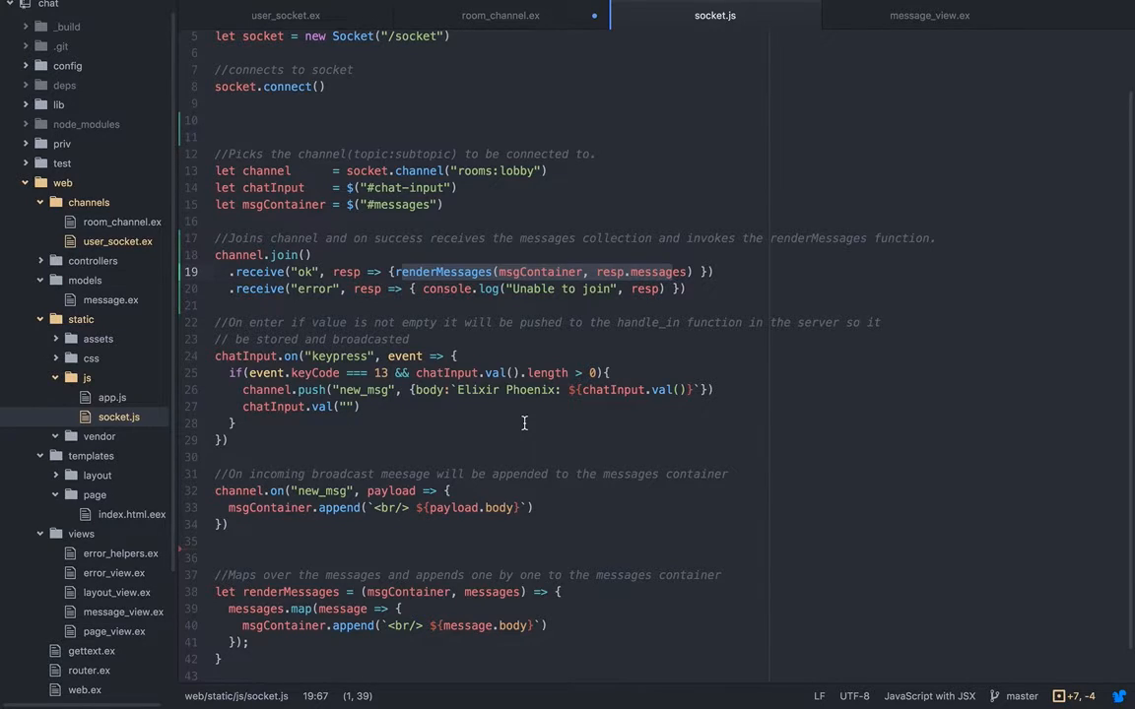
mouse_move(442, 436)
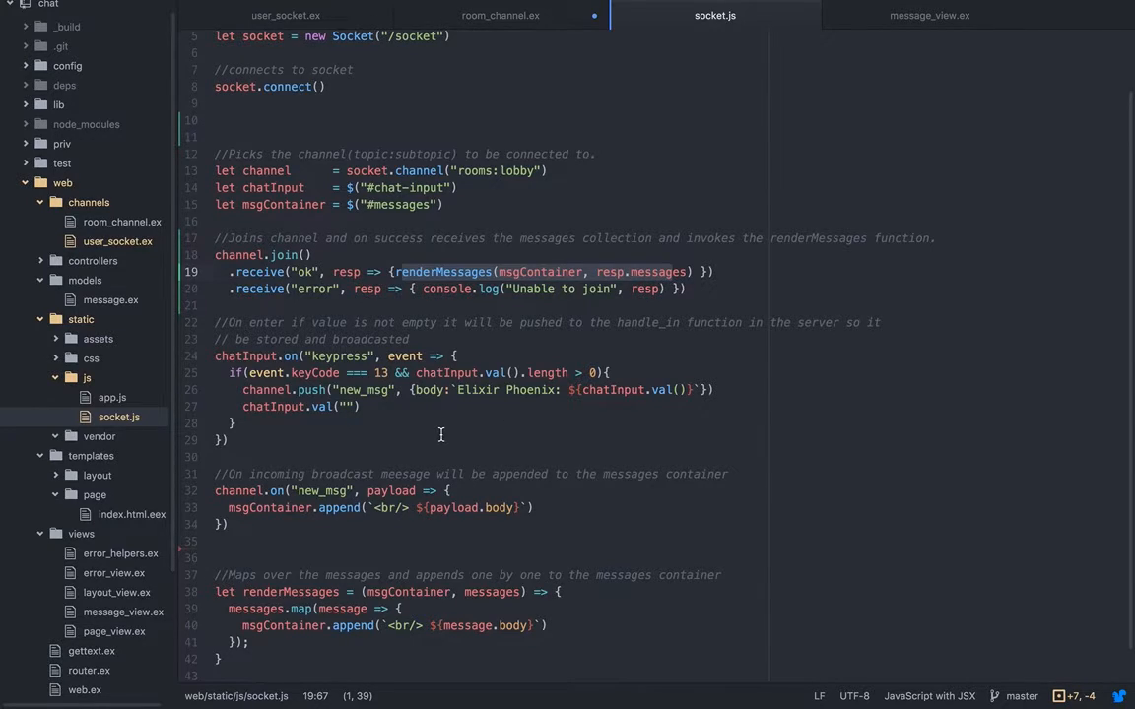
Step: Point out the Enter-key check and the new_msg push in the keypress handler
left_click(305, 355)
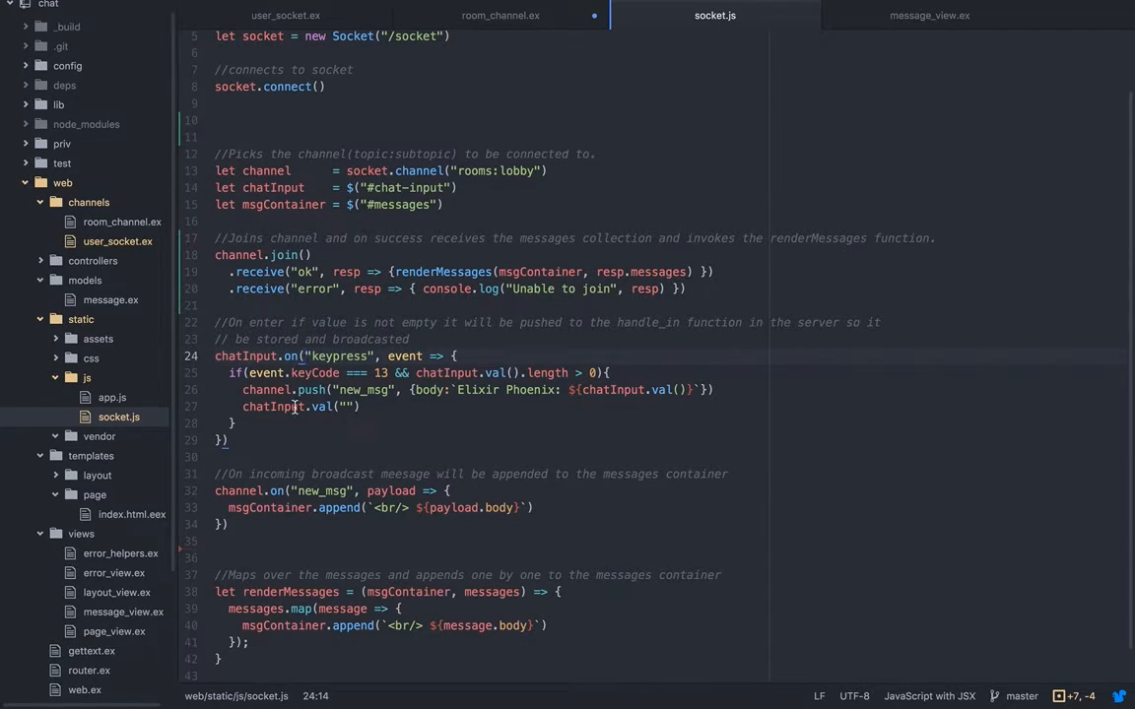
left_click(398, 373)
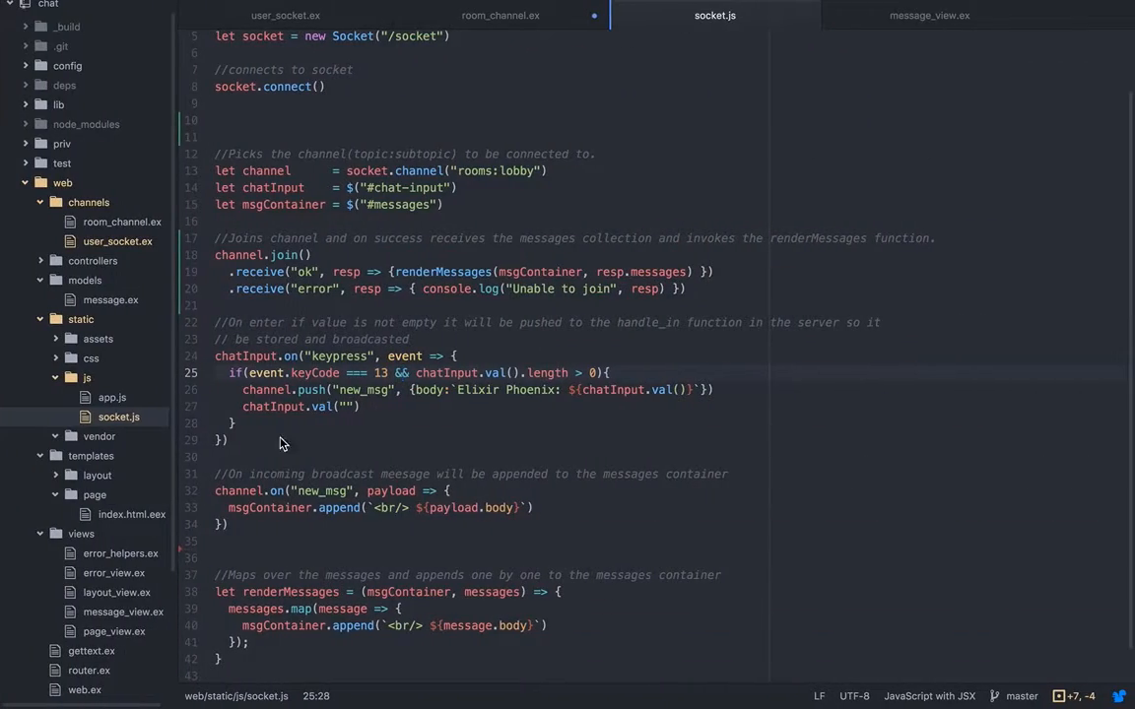
mouse_move(325, 406)
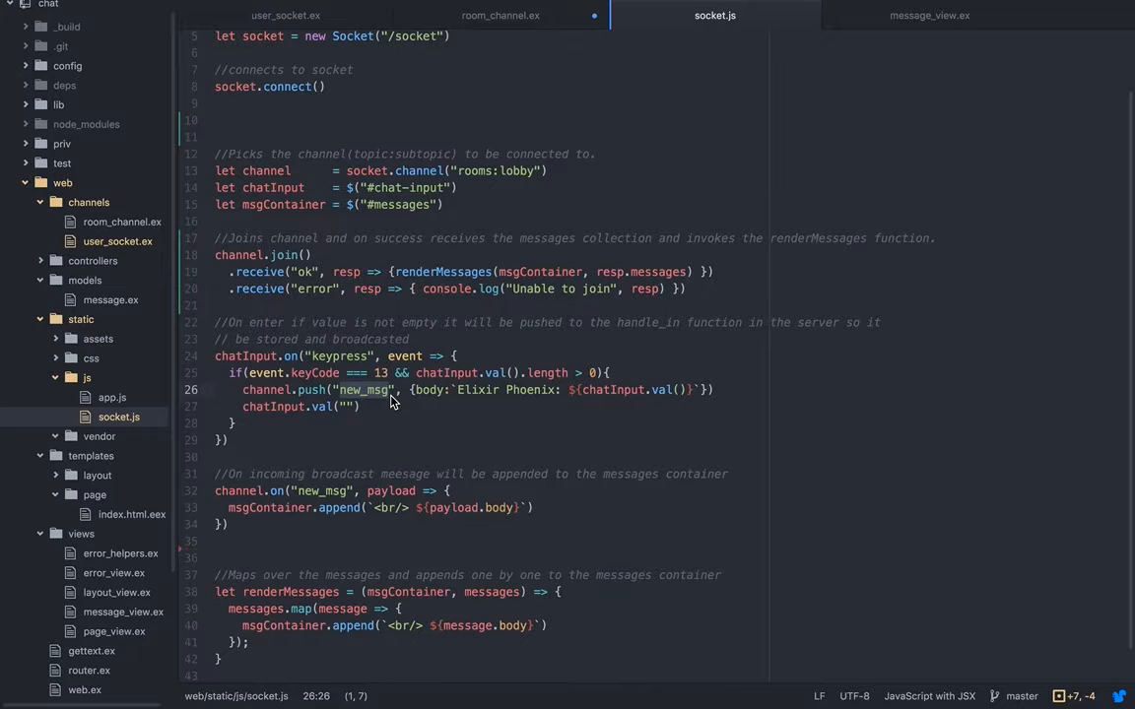
mouse_move(434, 398)
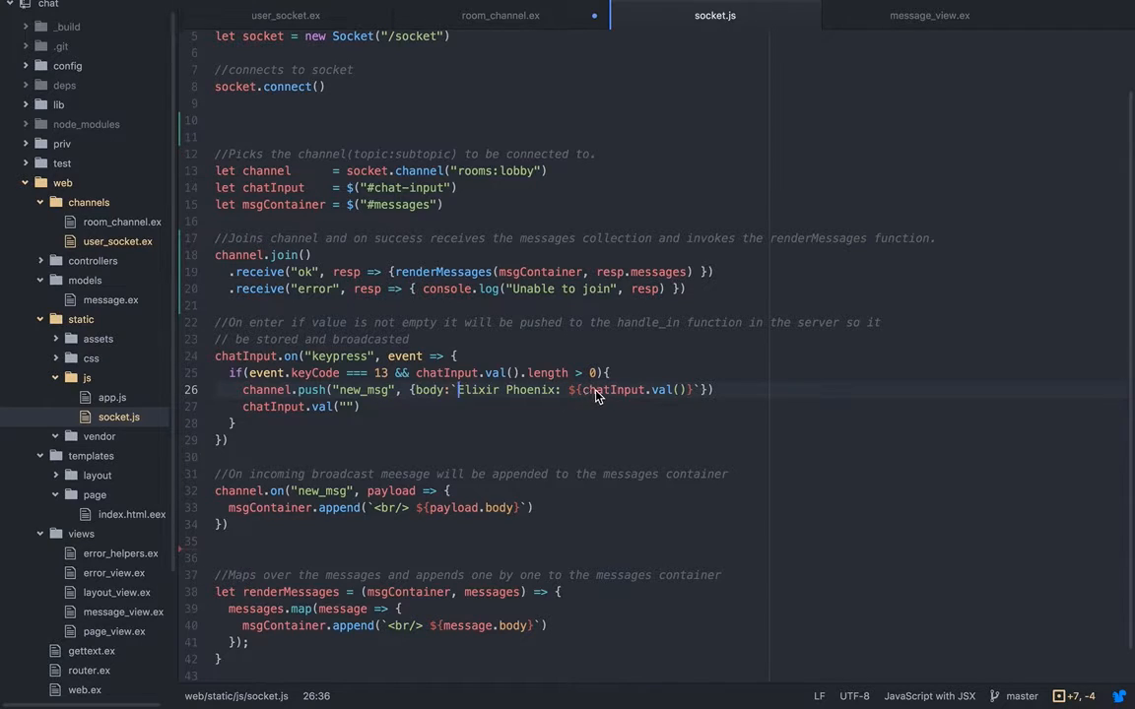
mouse_move(291, 394)
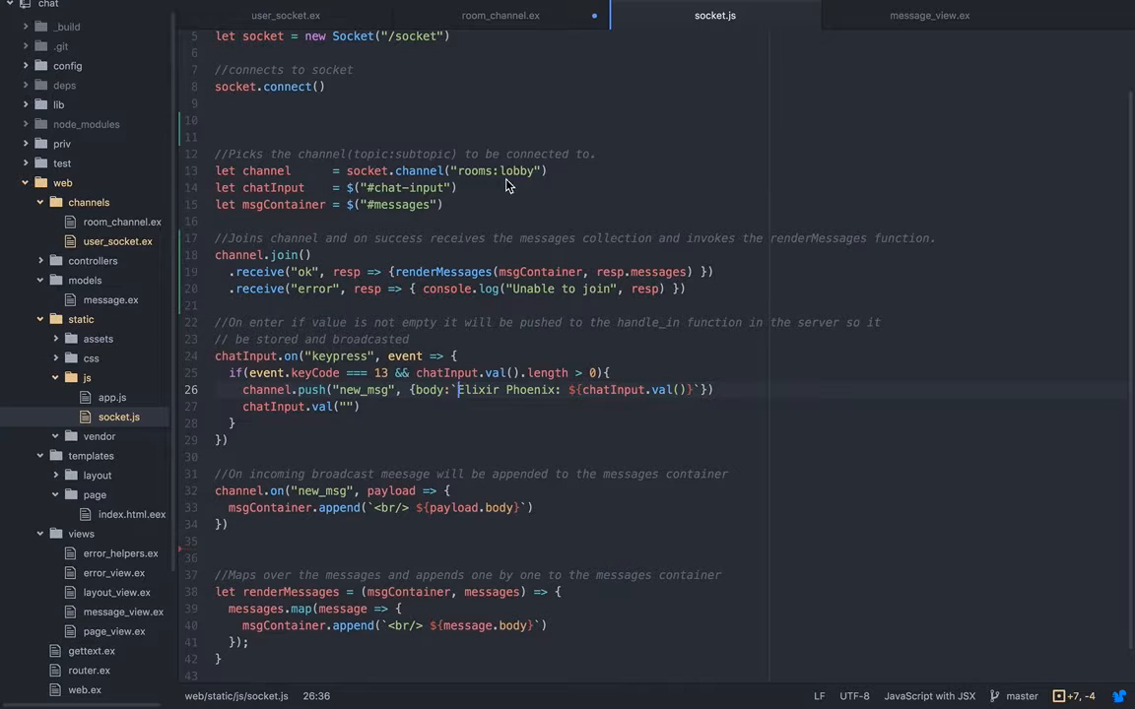
Step: Return to room_channel.ex and point at the handle_in("new_msg") event name
left_click(500, 15)
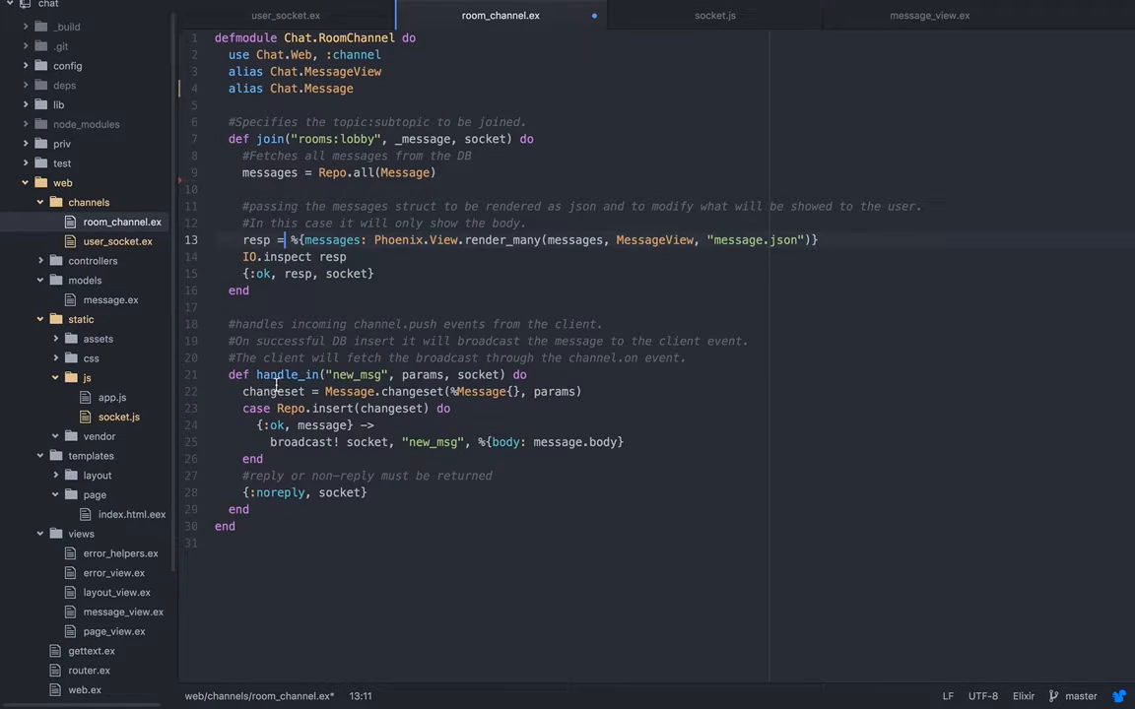
left_click(350, 375)
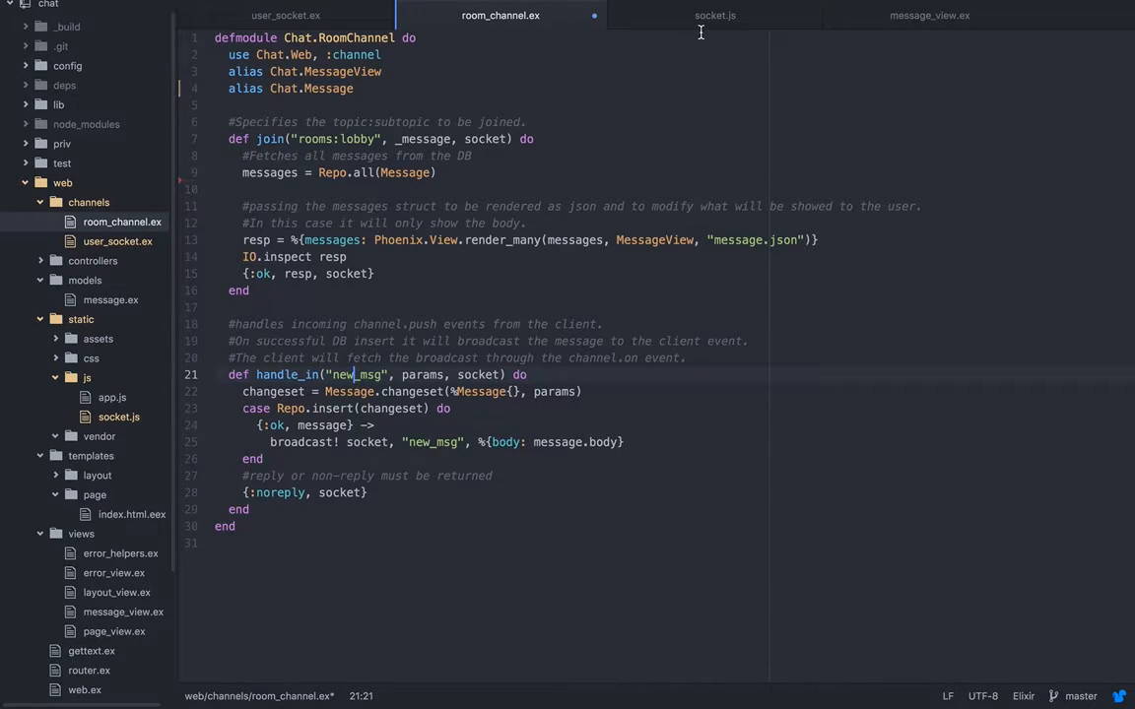
left_click(713, 15)
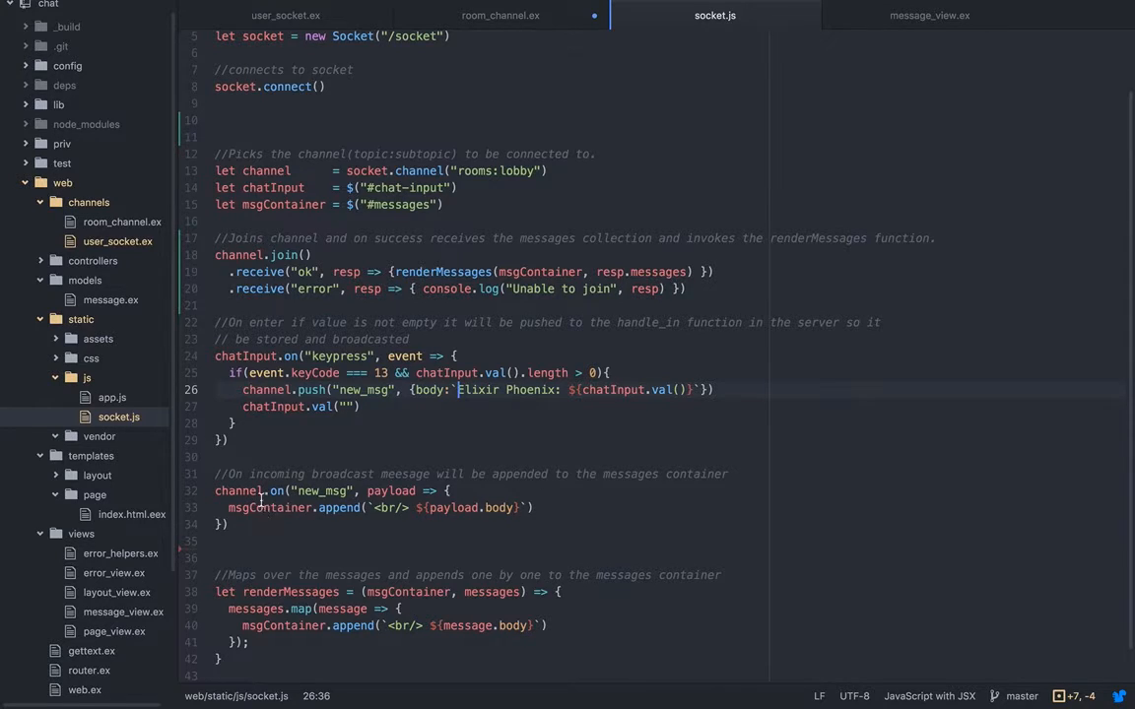
mouse_move(477, 481)
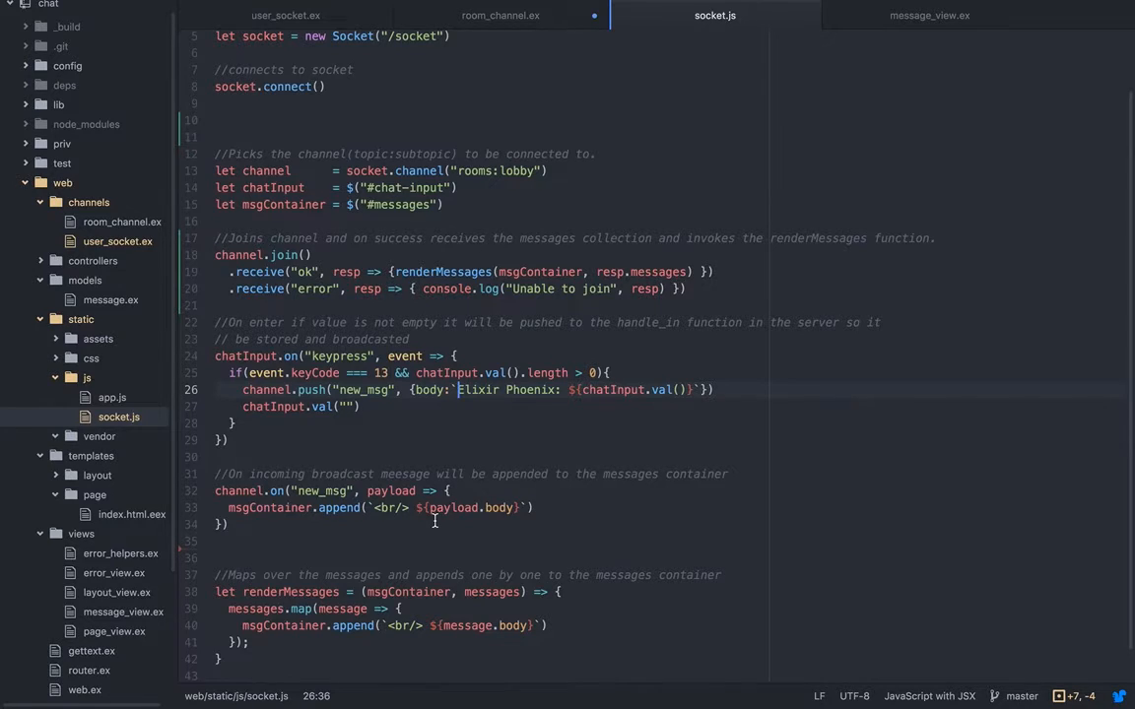
left_click(356, 372)
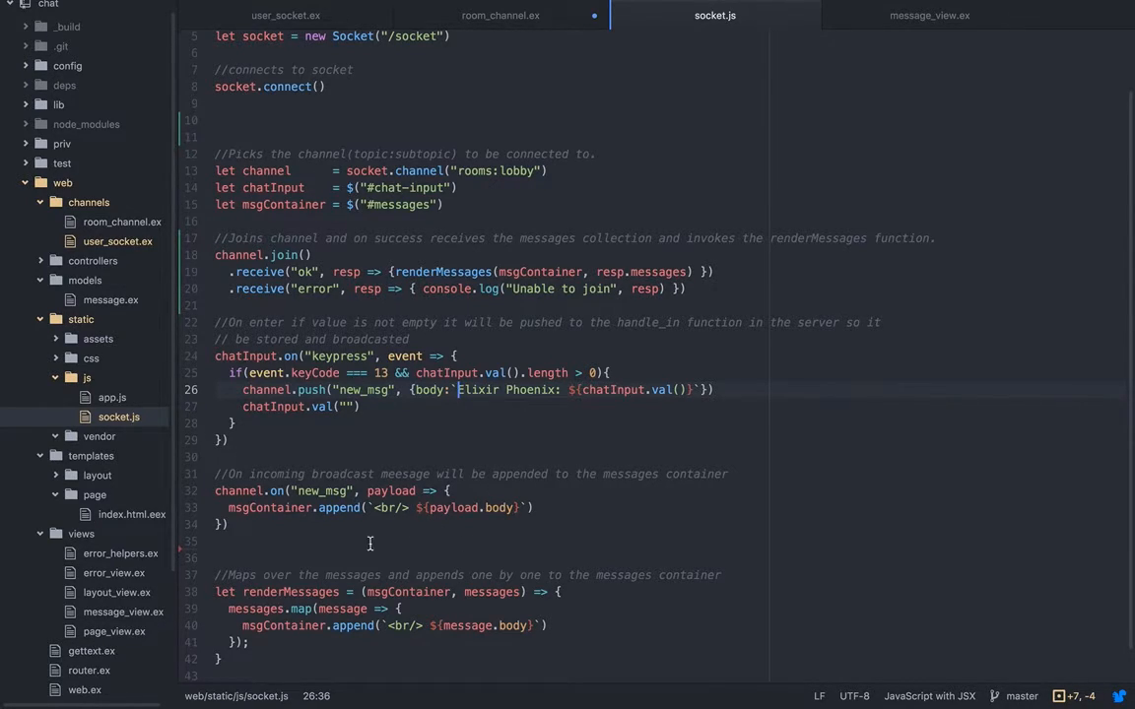
left_click(296, 490)
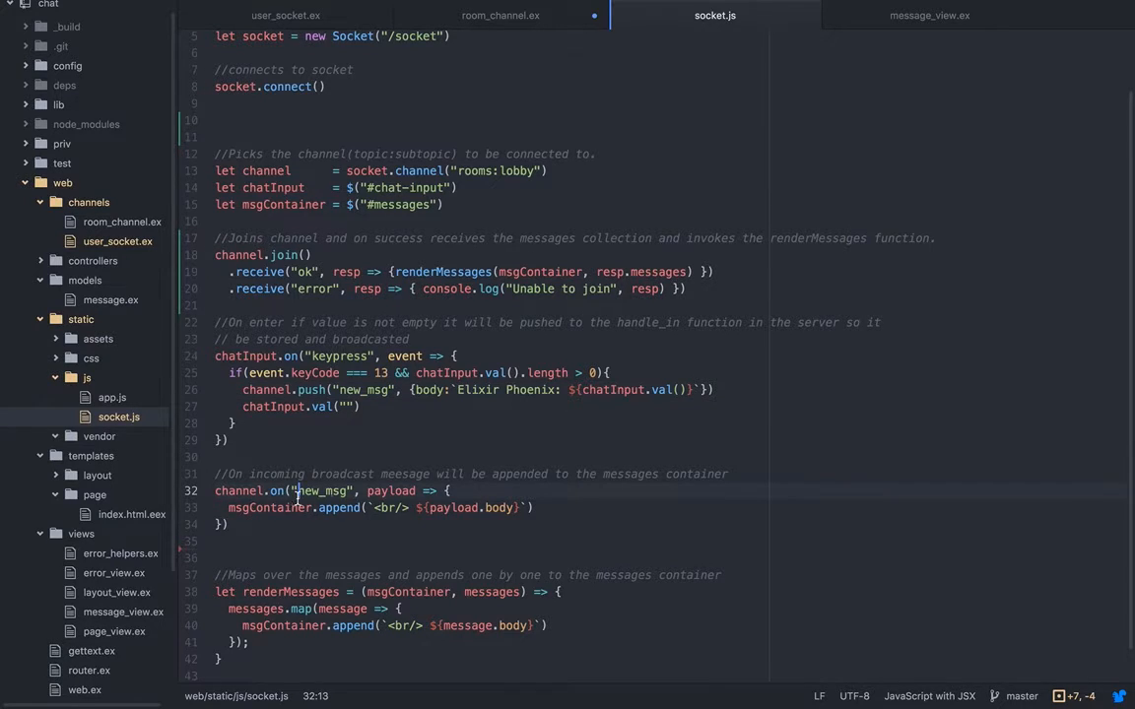
left_click(418, 508)
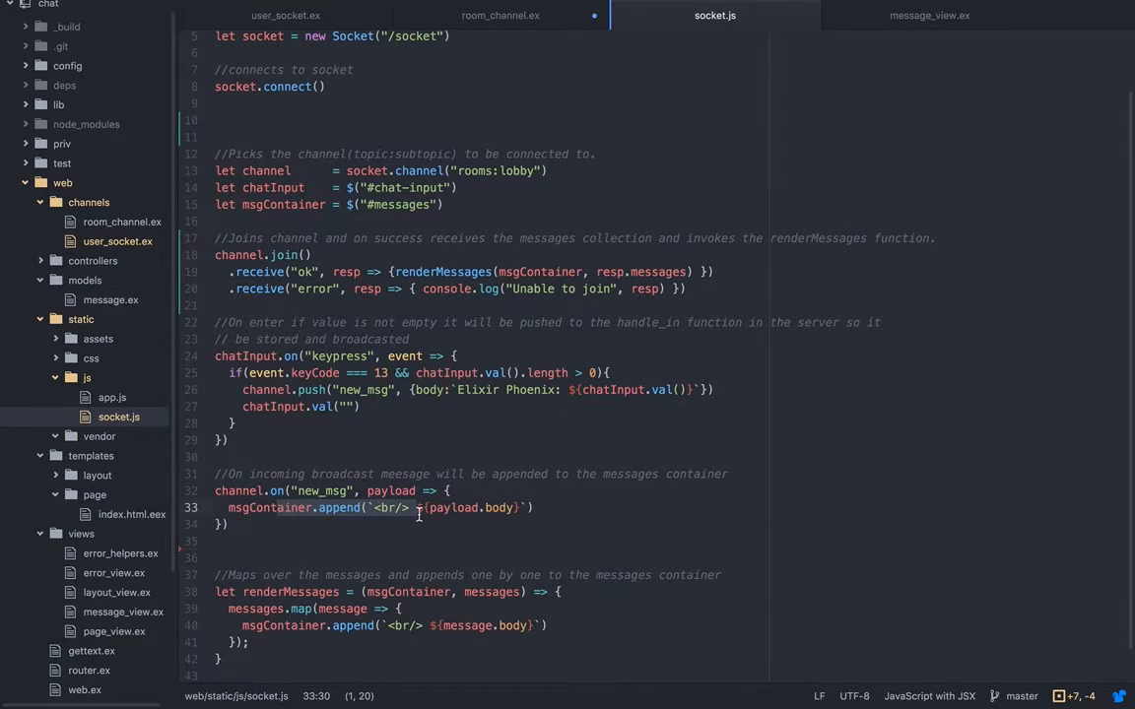
left_click(445, 457)
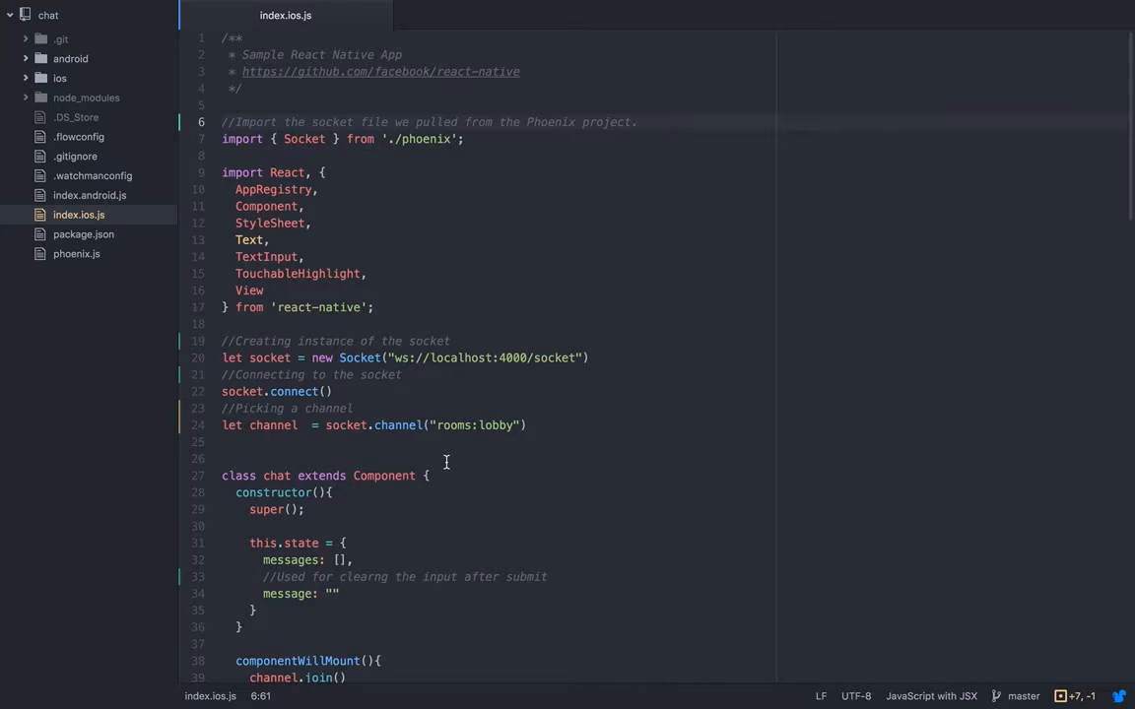
Step: Show socket.js's line importing Socket from phoenix
left_click(713, 15)
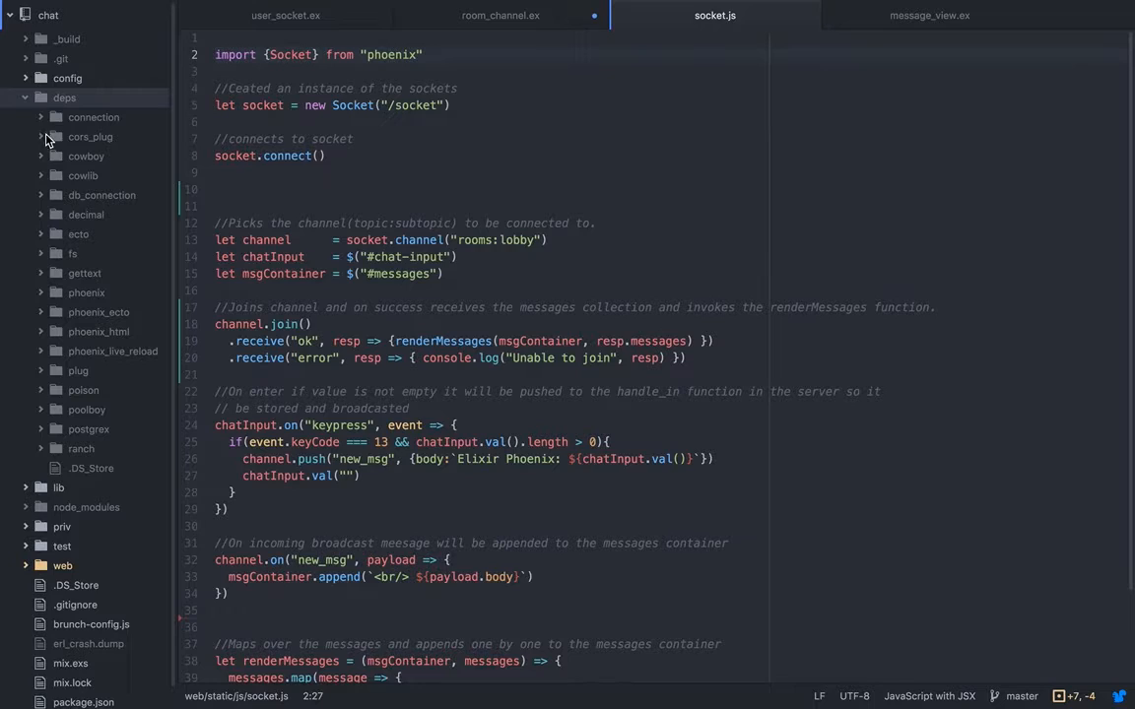
mouse_move(38, 402)
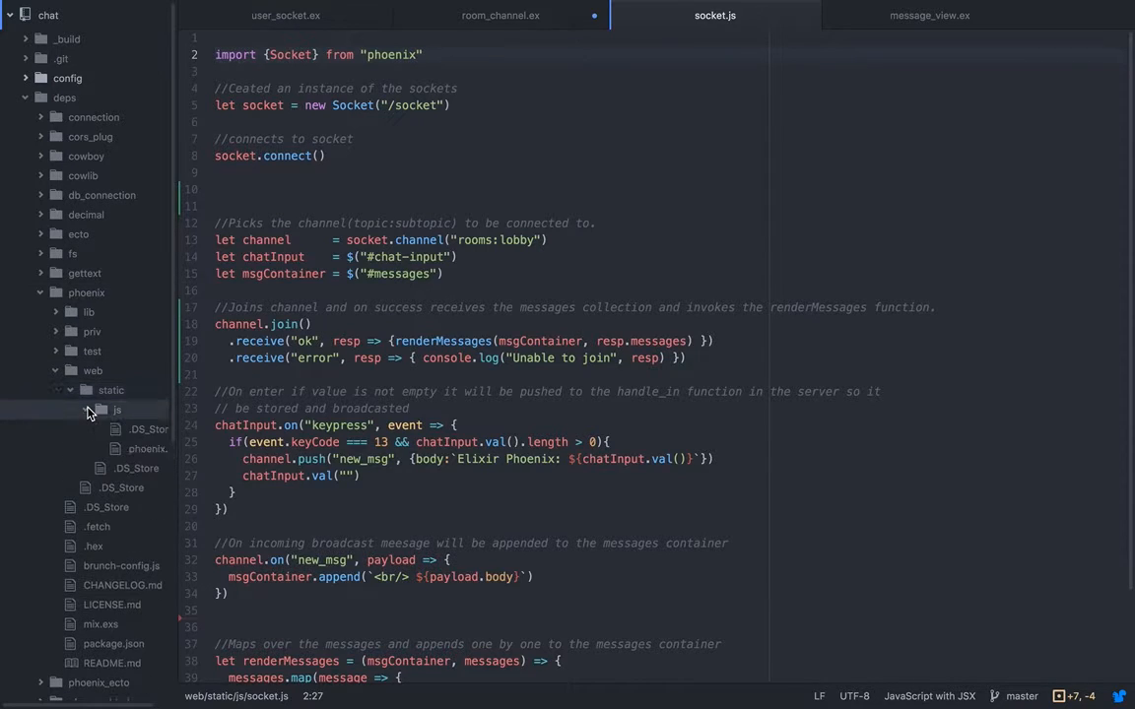
Step: Expand the phoenix dependency's web/static/js folder containing phoenix.js
left_click(148, 449)
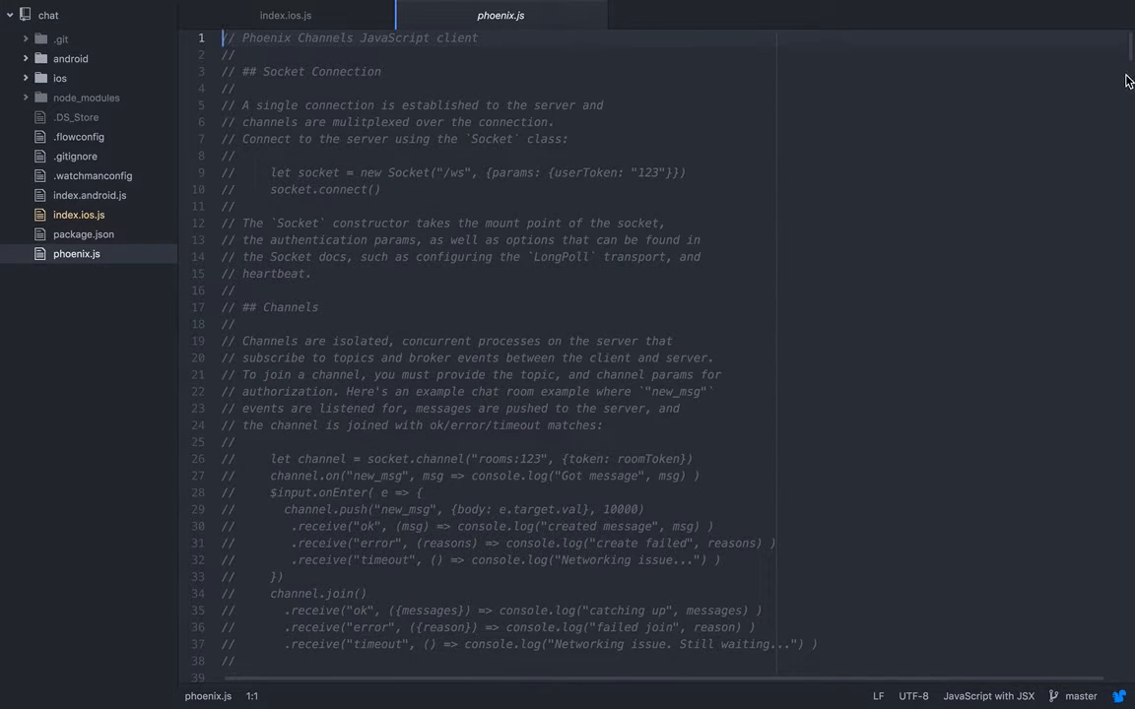
Step: Scroll through the React Native project's local phoenix.js client library
scroll("down", 3)
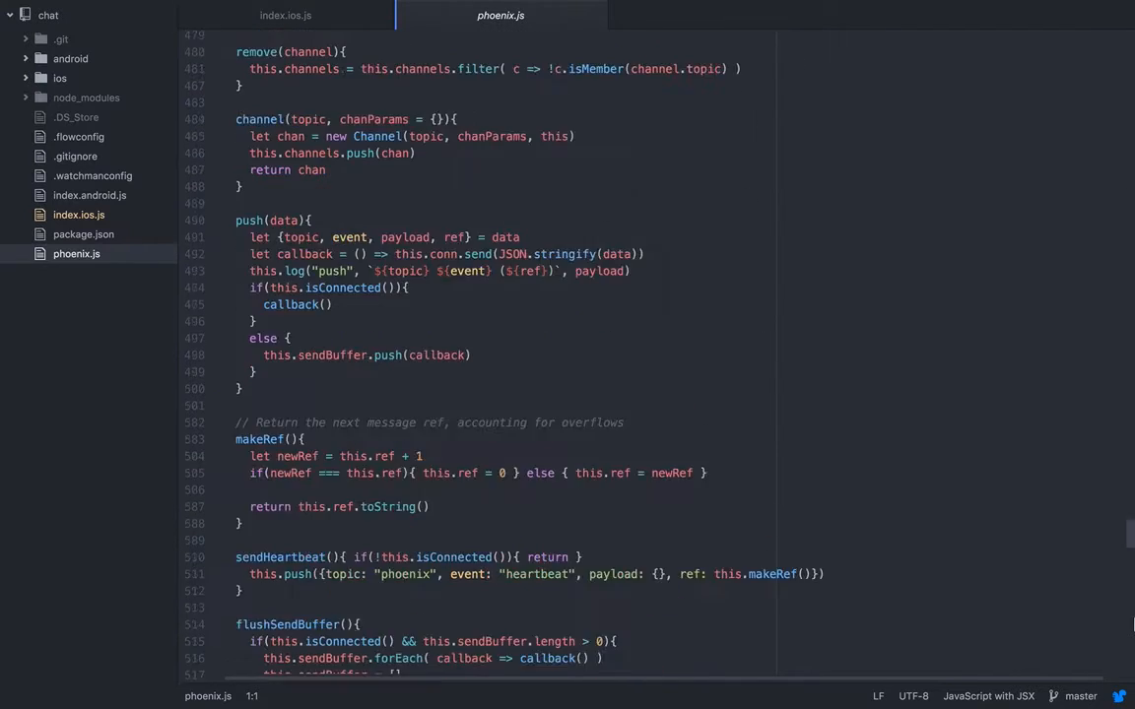
scroll("up", 3)
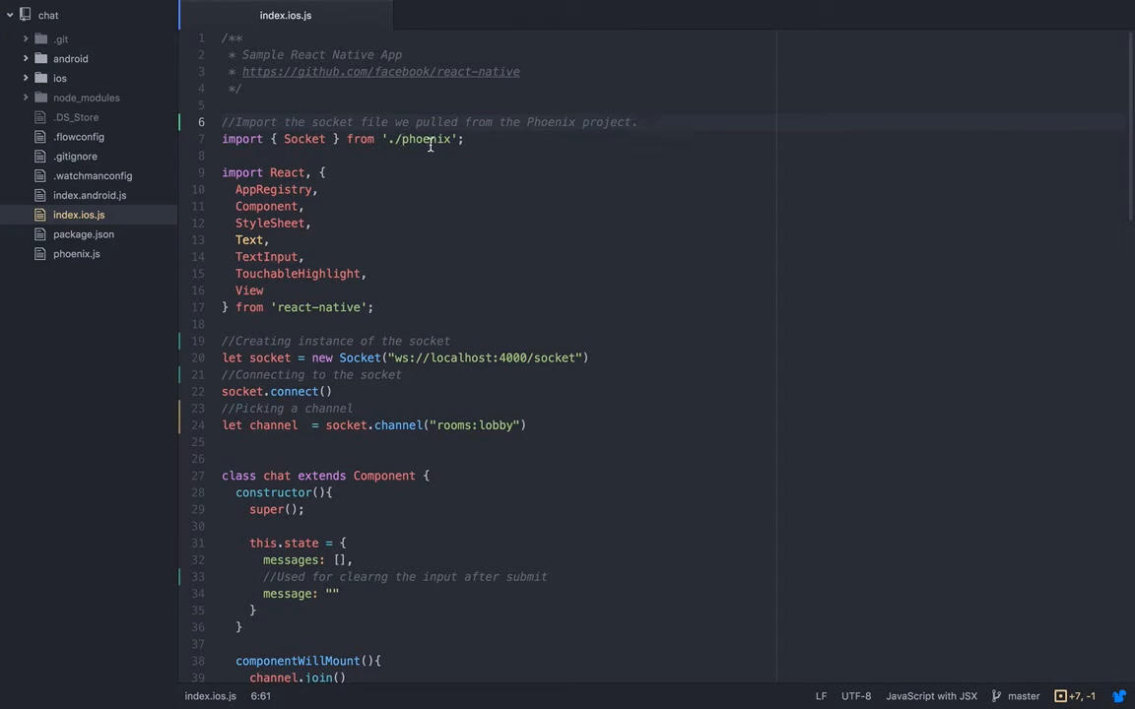
Step: Review the chat component's constructor and channel join, landing on the successful join response handler
scroll("down", 3)
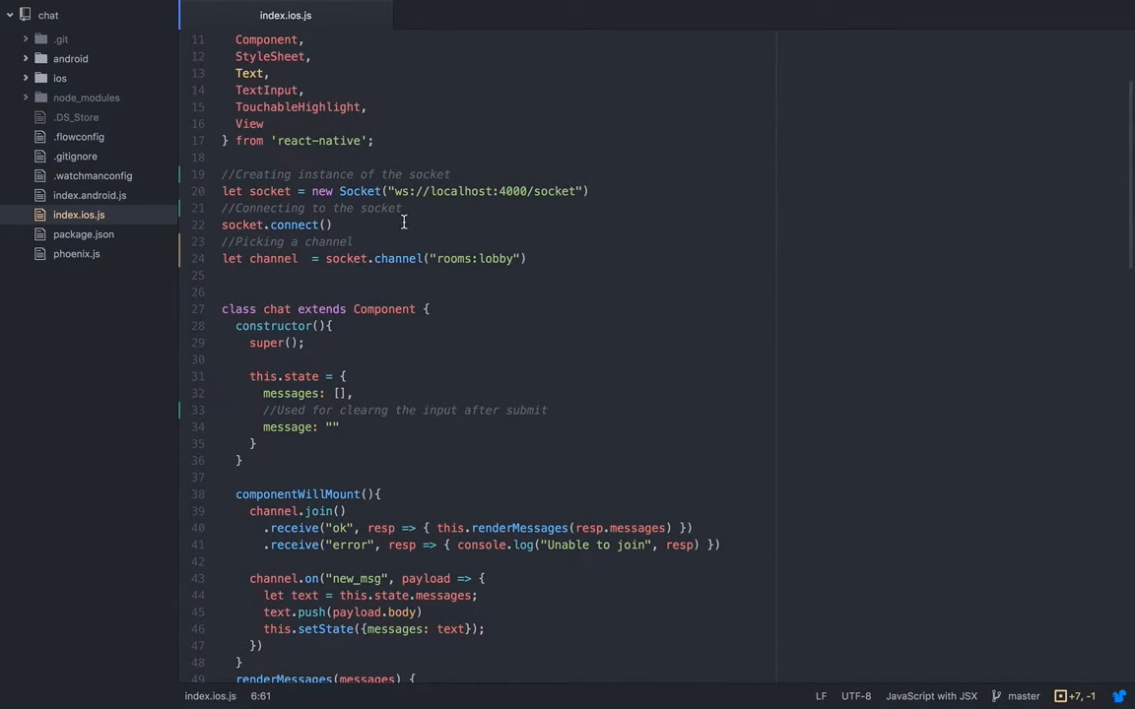
mouse_move(1120, 136)
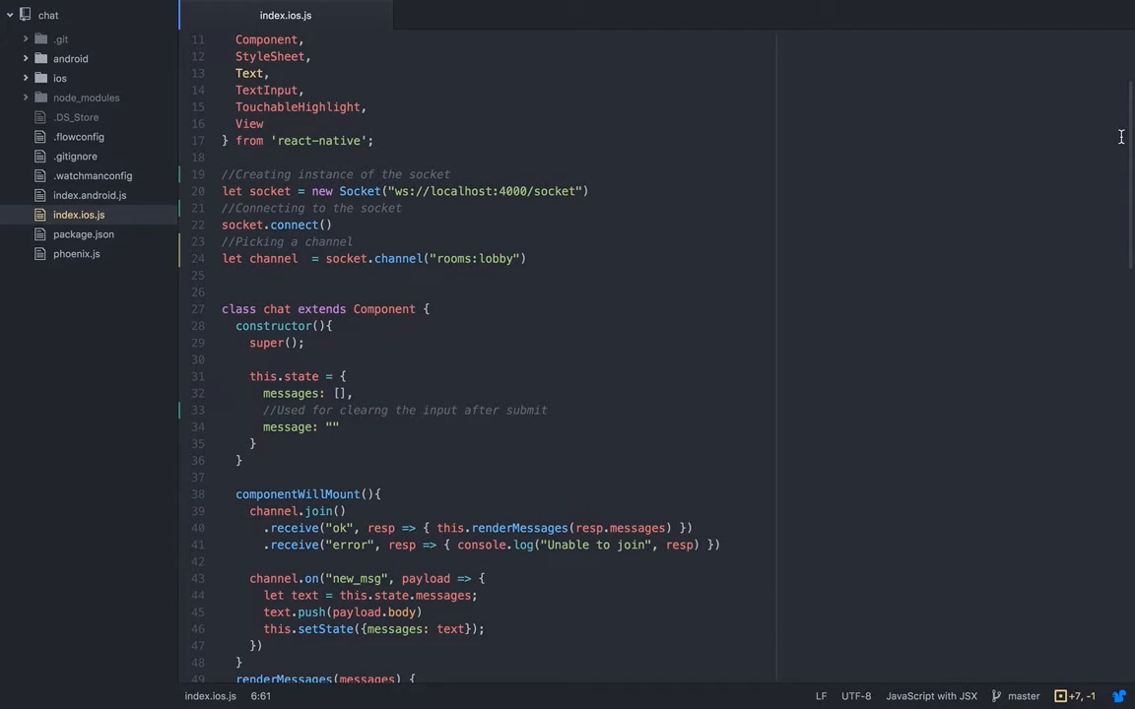
scroll("down", 3)
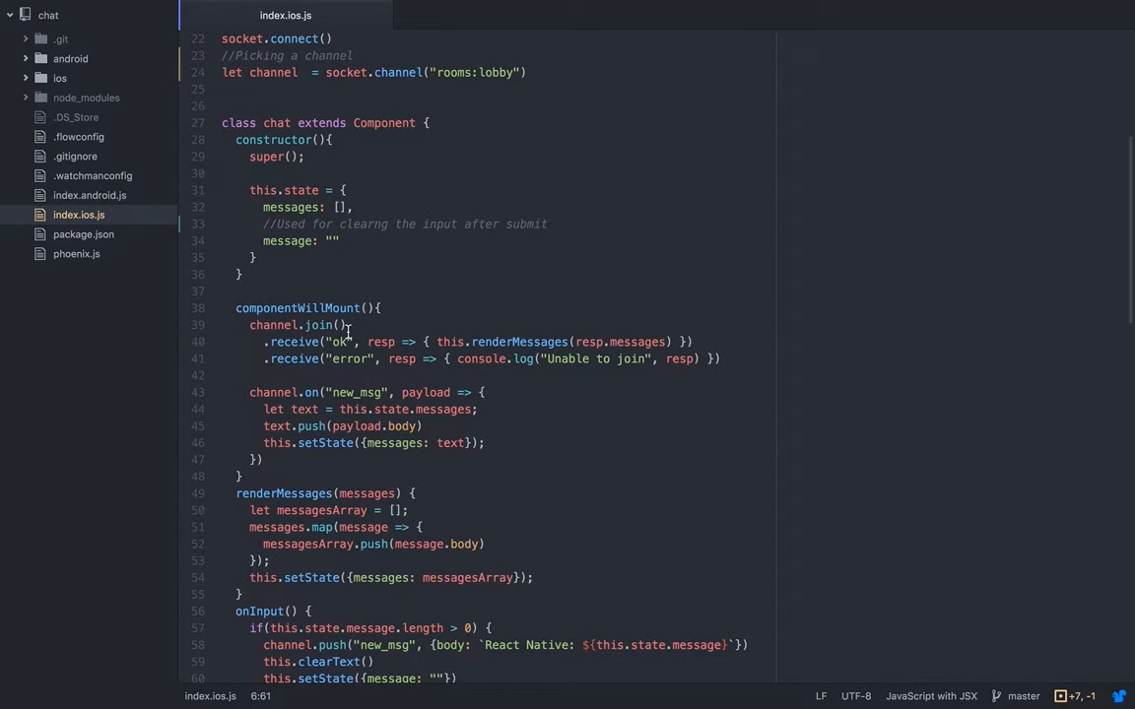
mouse_move(347, 347)
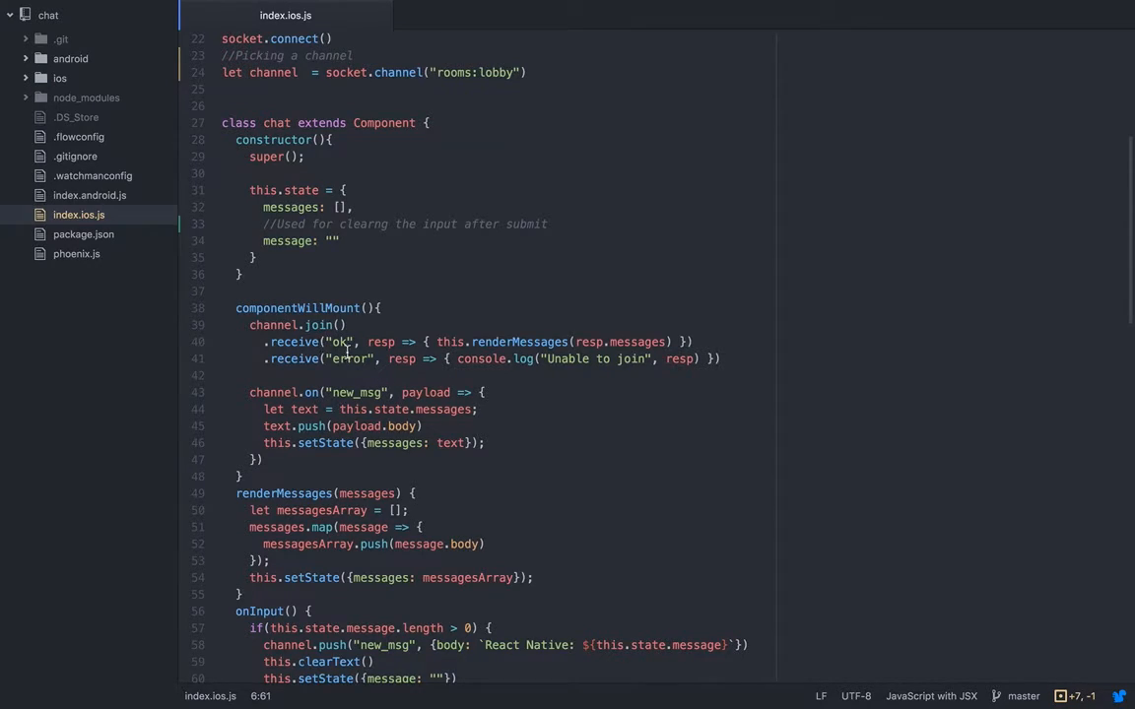
left_click(382, 426)
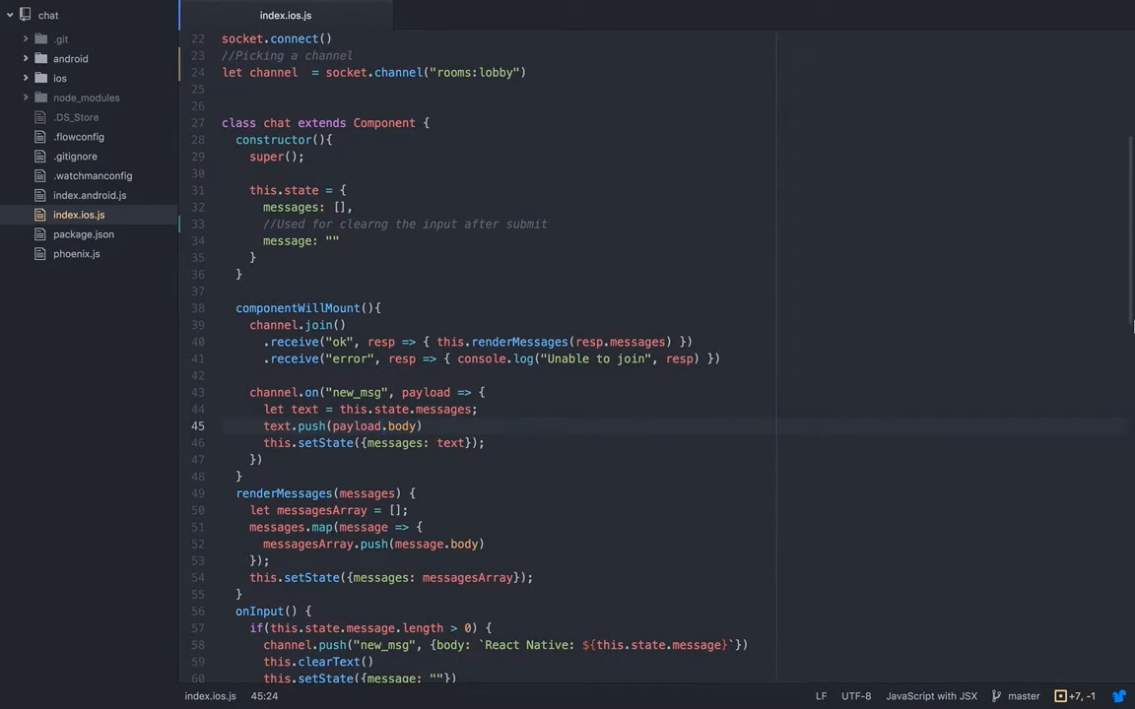
Step: Move down to the render method and focus the TextInput's ref line
scroll("down", 3)
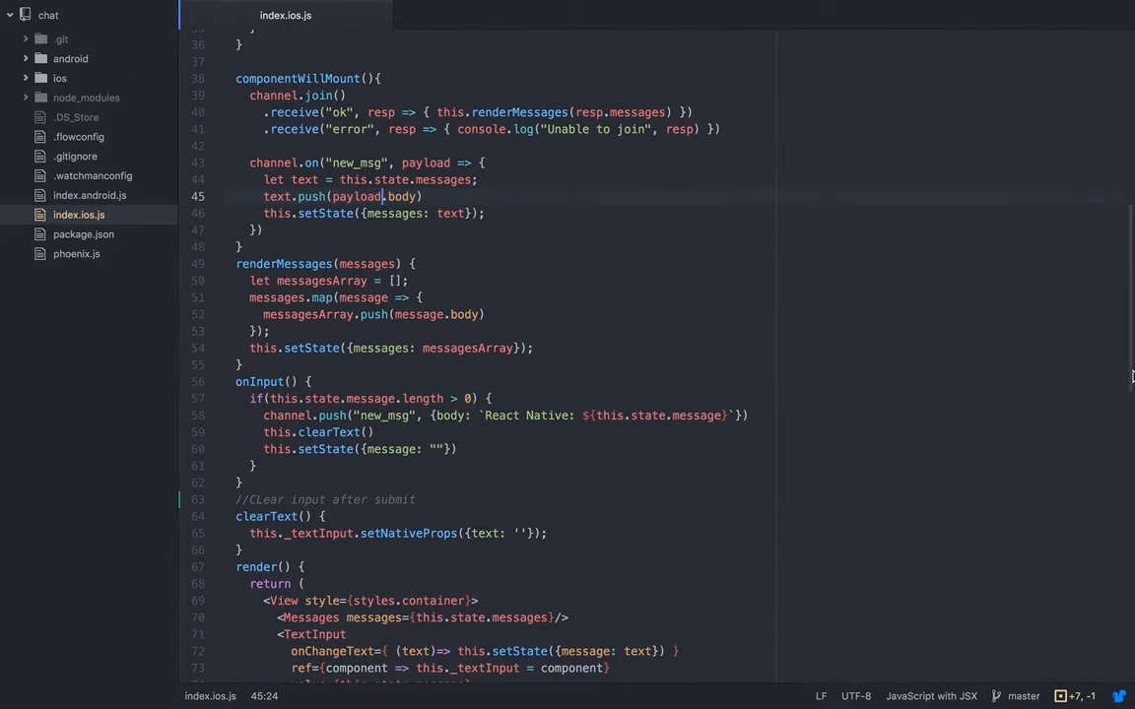
scroll("down", 3)
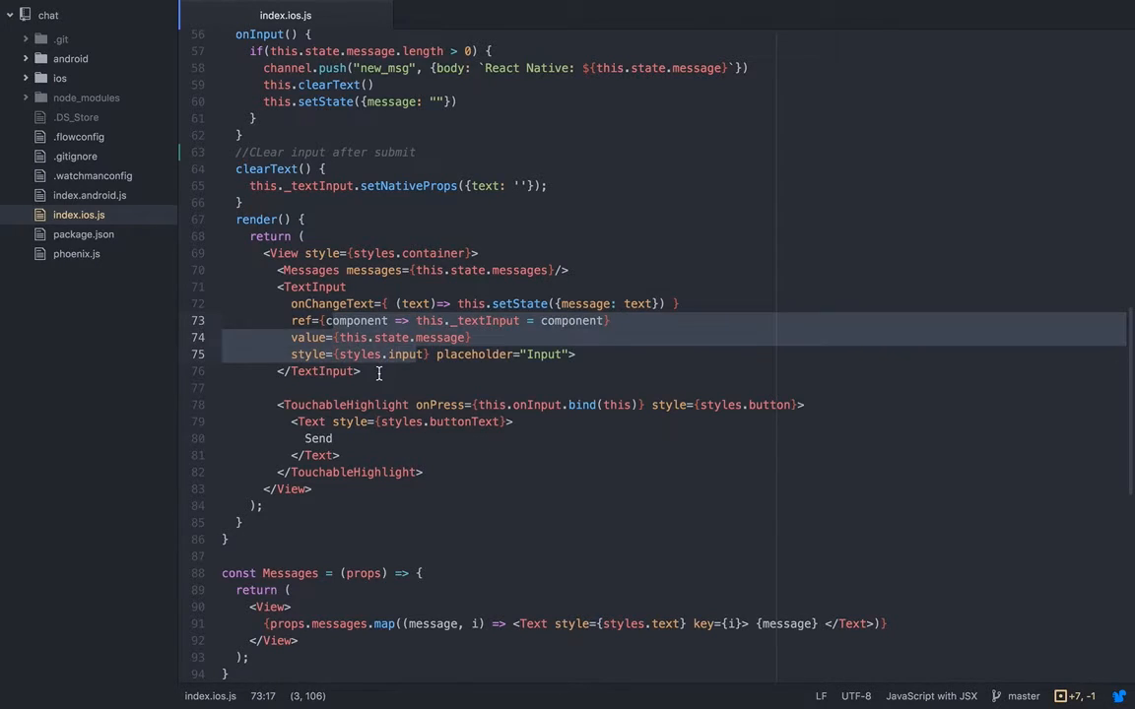
left_click(705, 319)
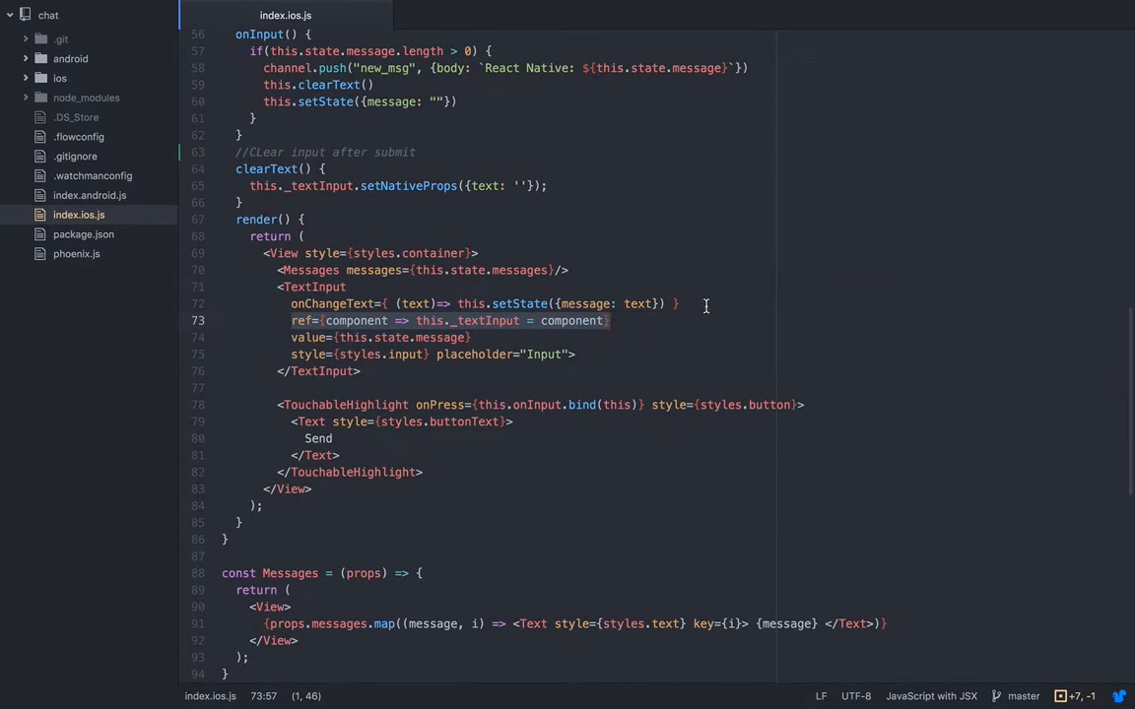
Step: Scroll back and forth over the message handlers and render code of index.ios.js
scroll("up", 3)
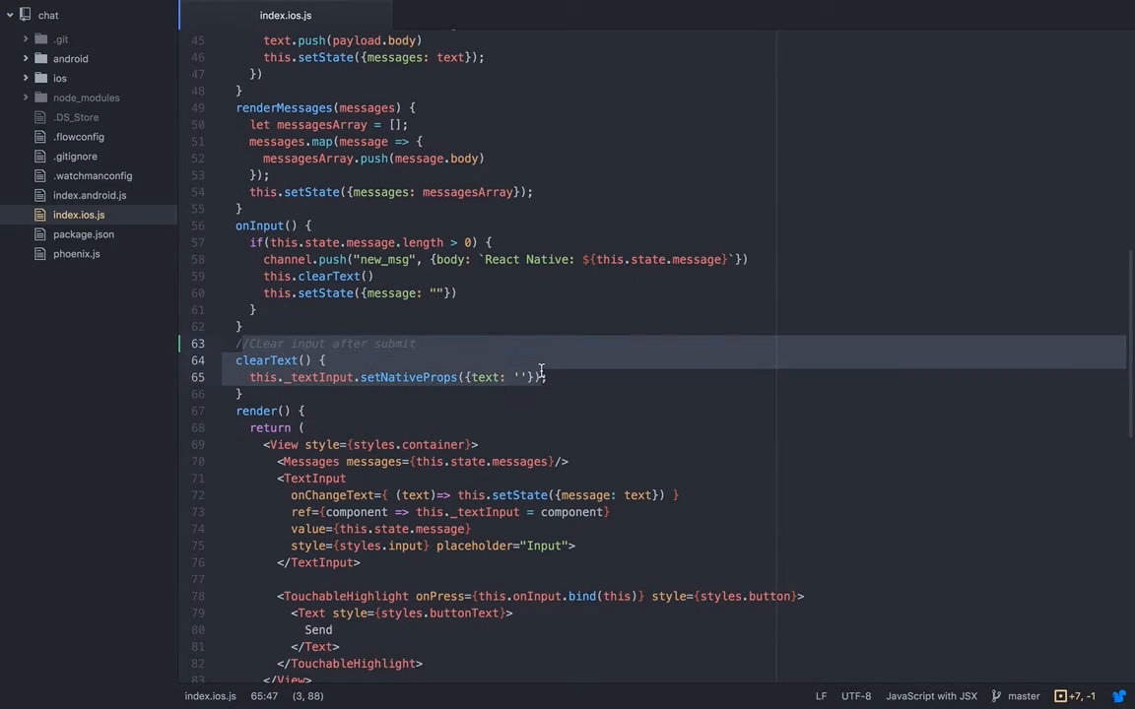
scroll("down", 3)
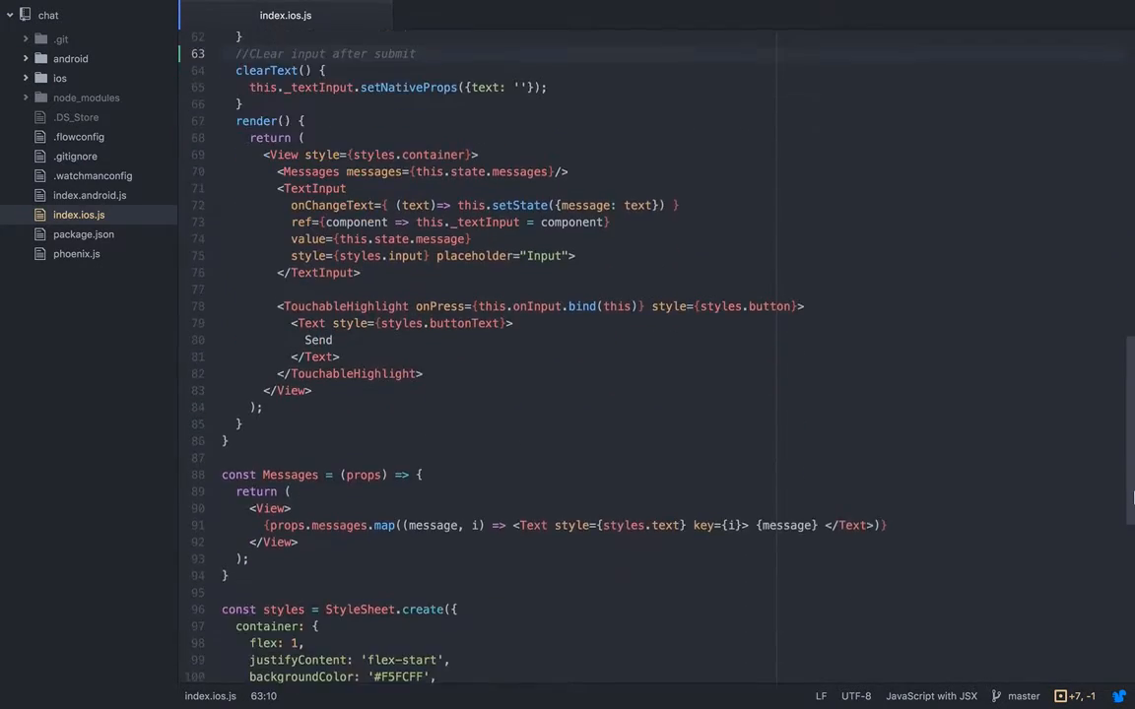
scroll("down", 3)
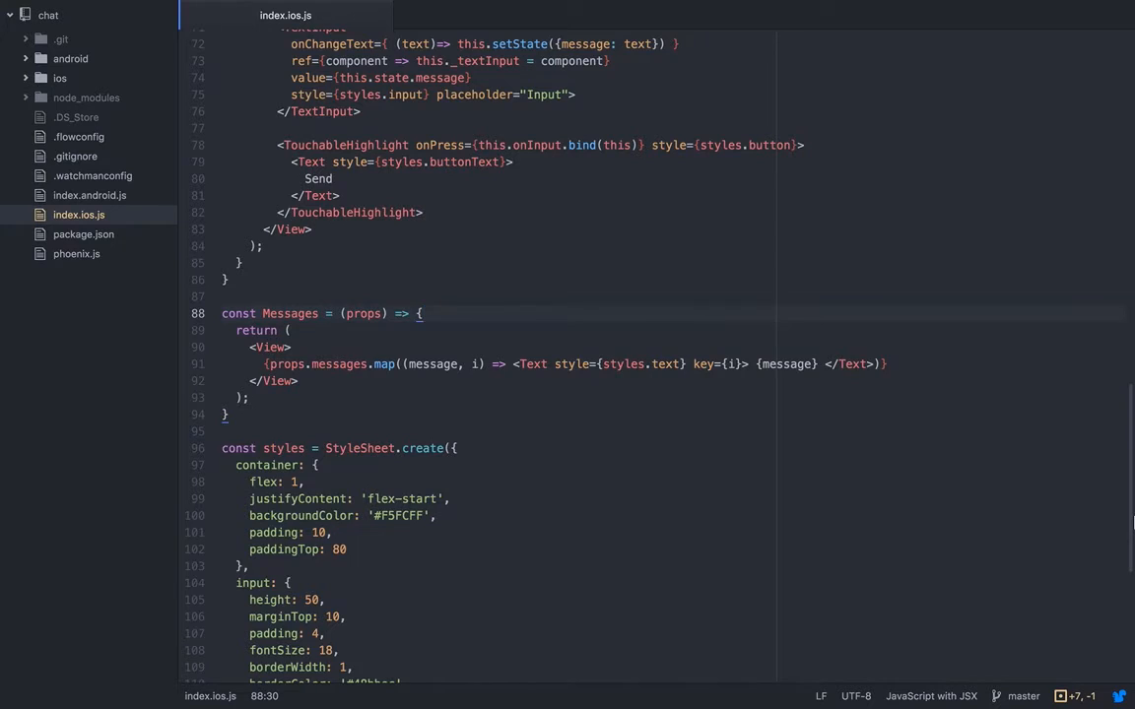
scroll("up", 3)
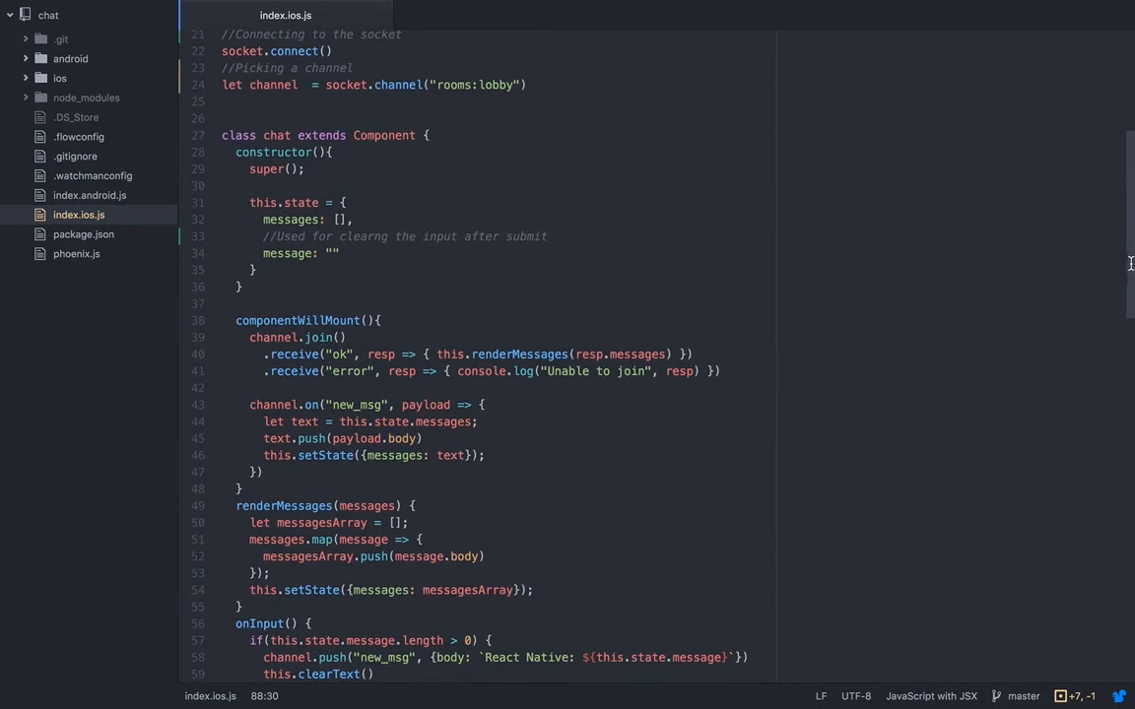
scroll("up", 3)
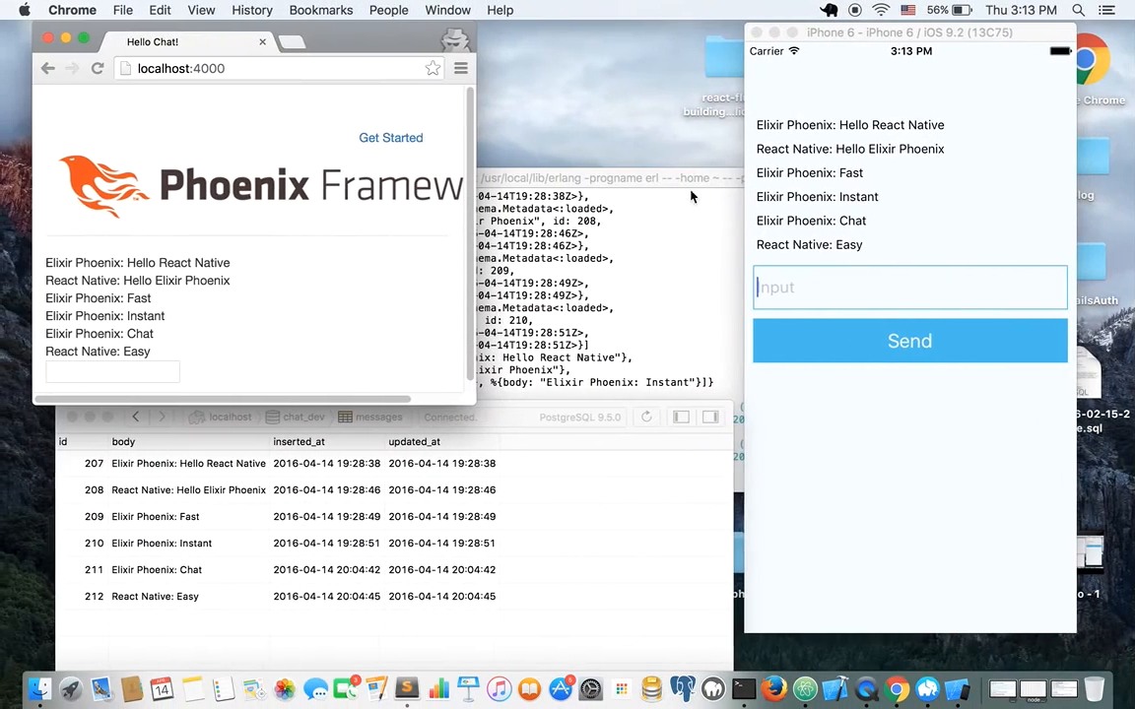
Step: Enter 'very' into the Chrome chat page's message field at localhost:4000
type("very")
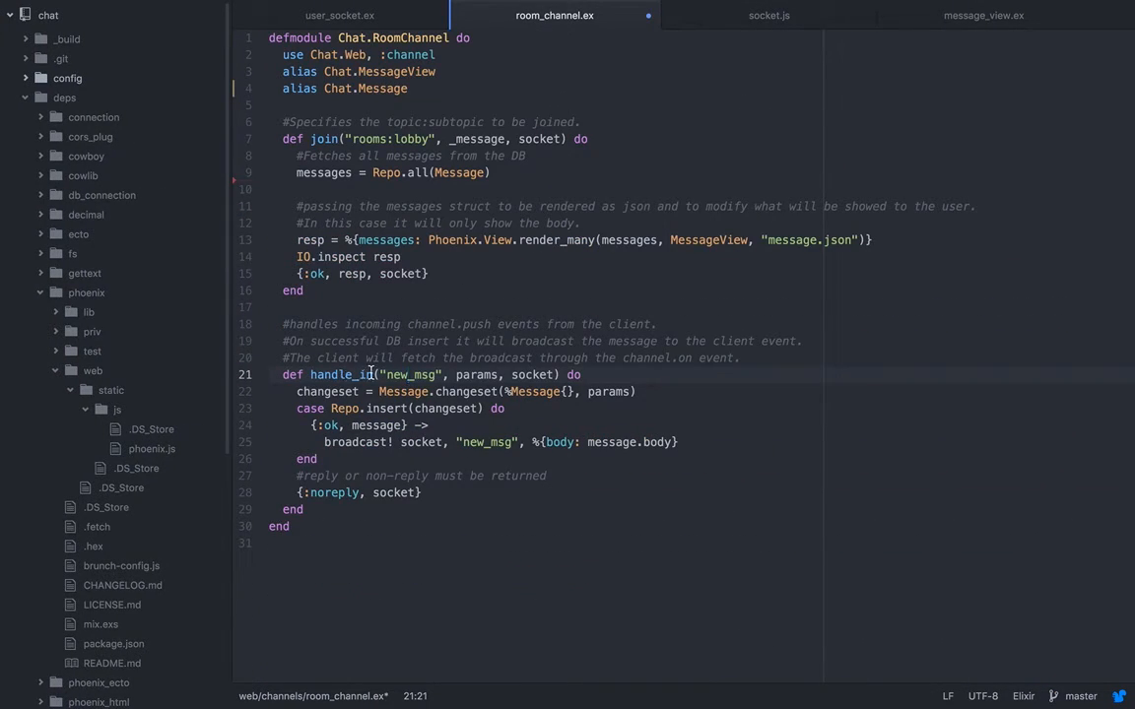
Step: Show the Phoenix project's socket.js down to its 'export default socket' line
left_click(768, 15)
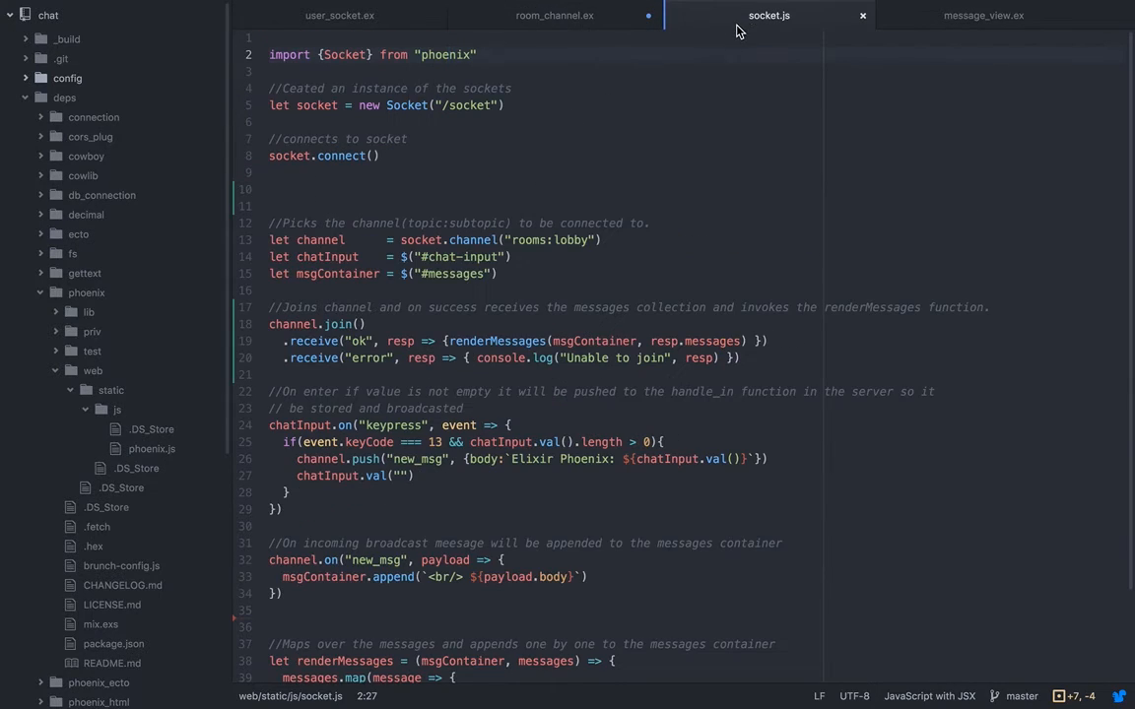
scroll("down", 3)
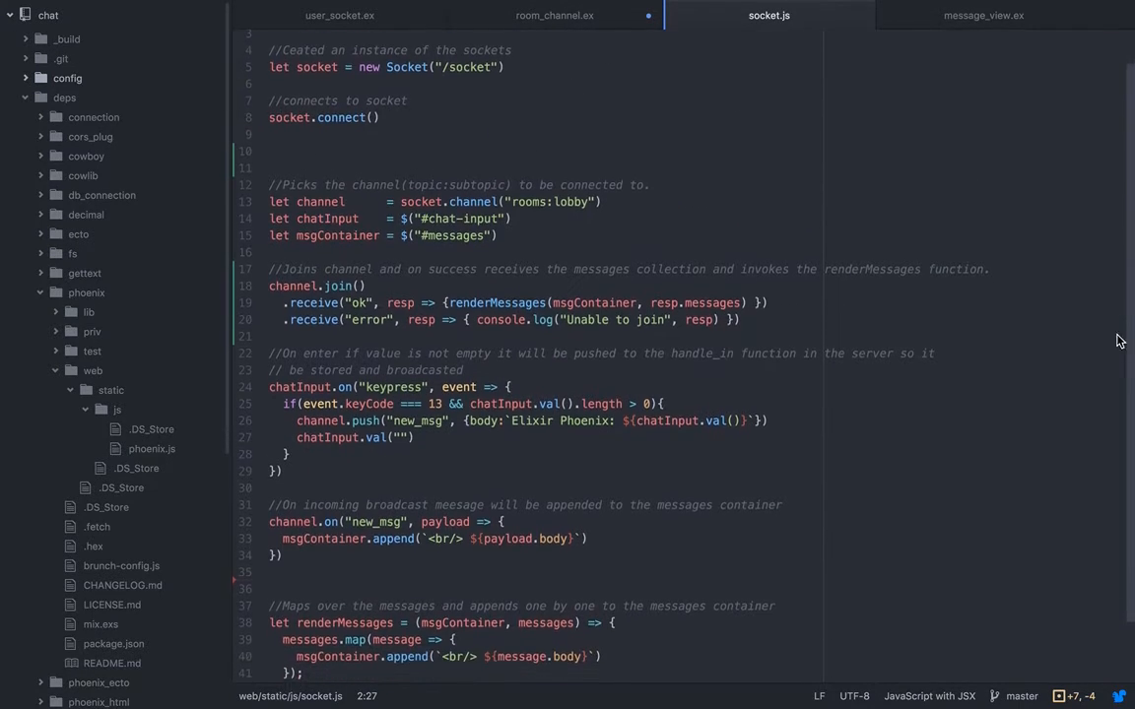
scroll("down", 3)
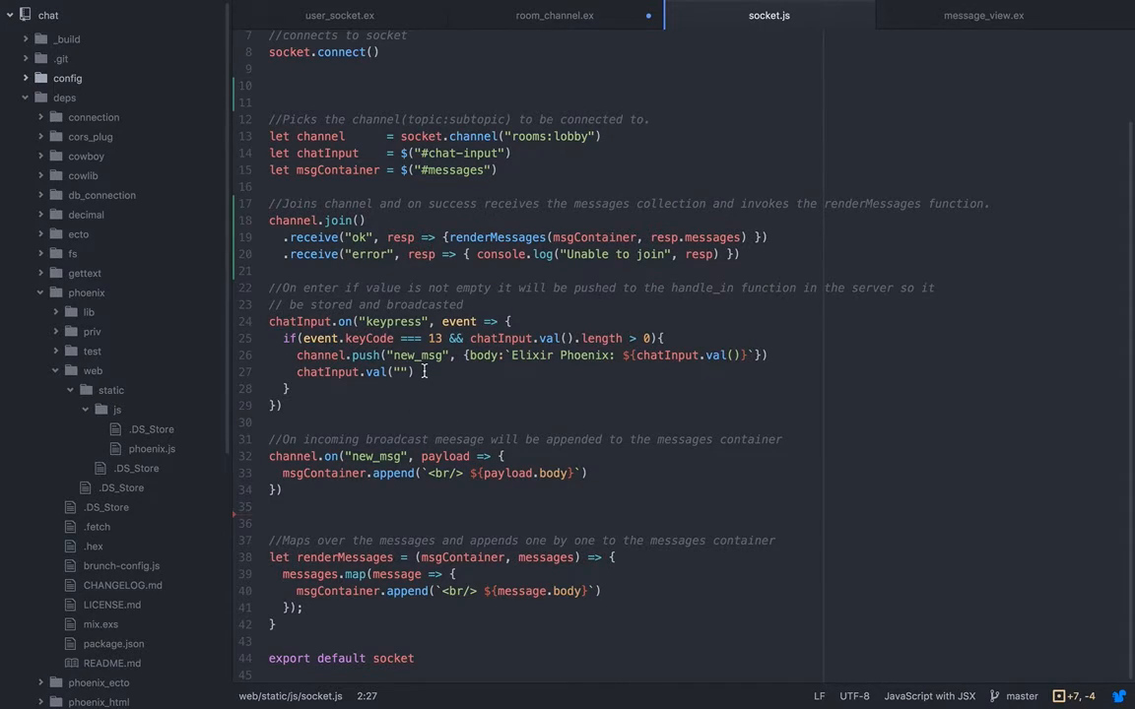
mouse_move(483, 331)
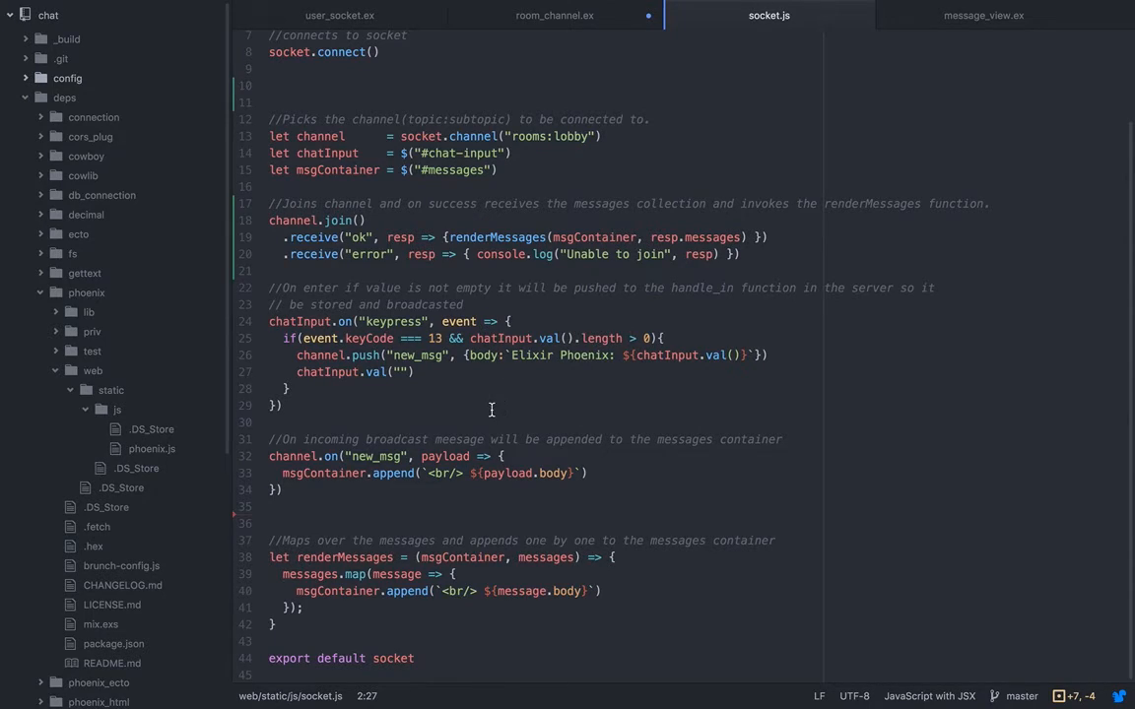
mouse_move(567, 55)
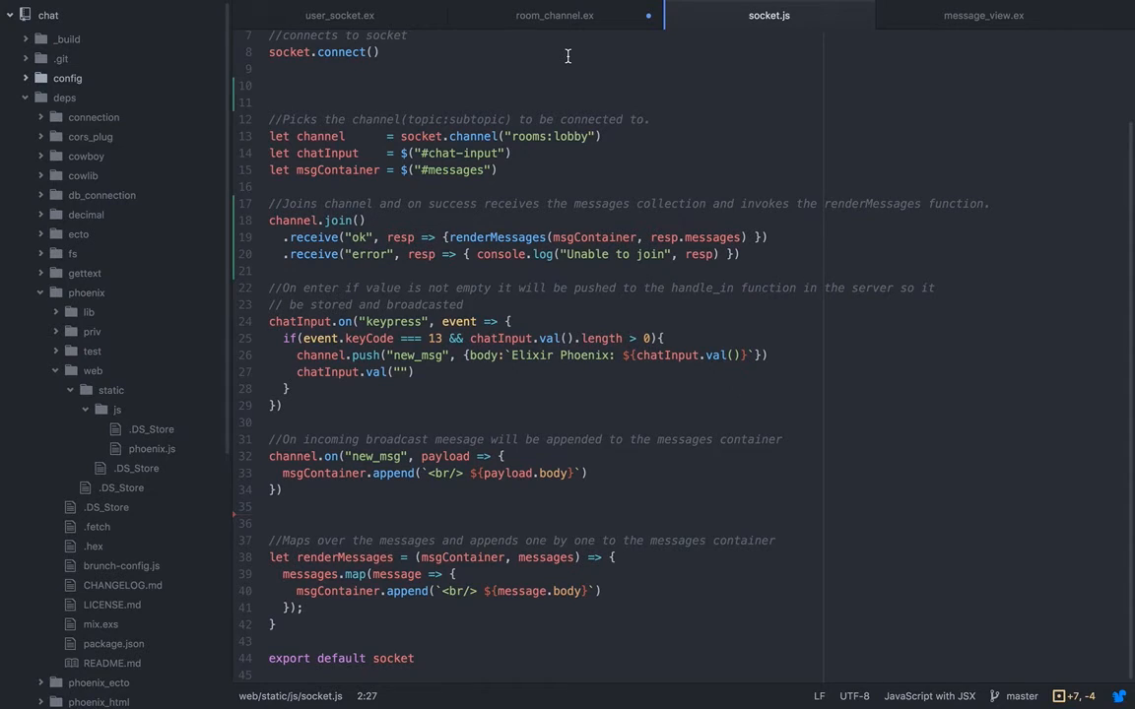
mouse_move(621, 162)
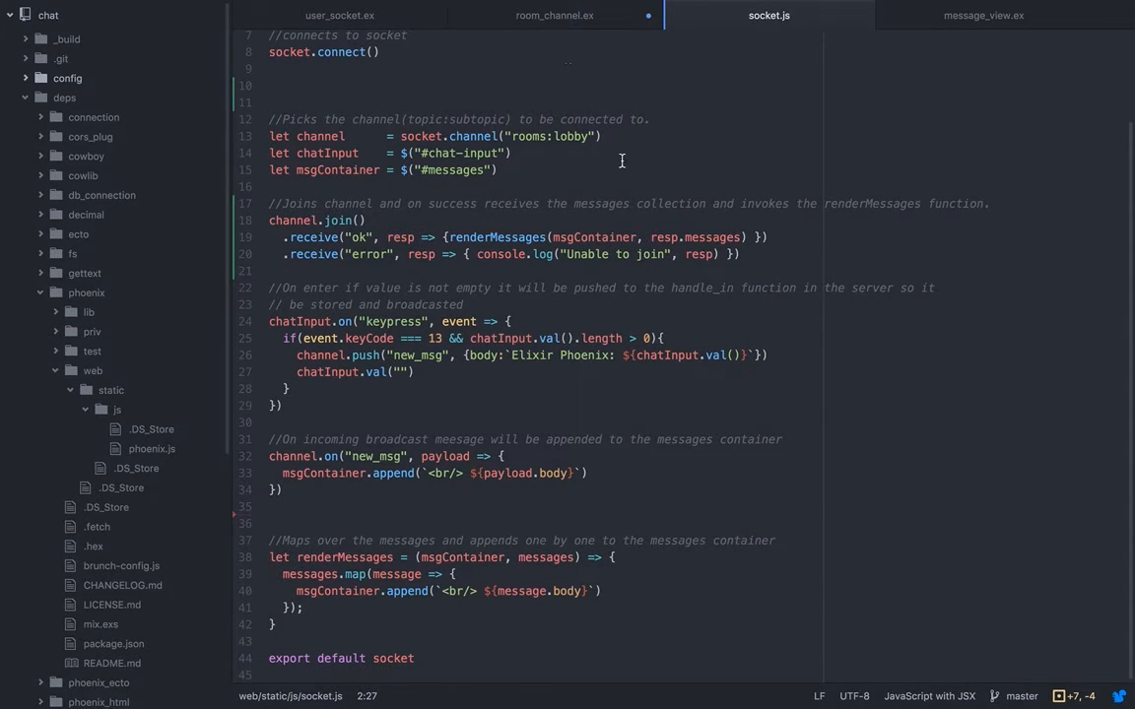